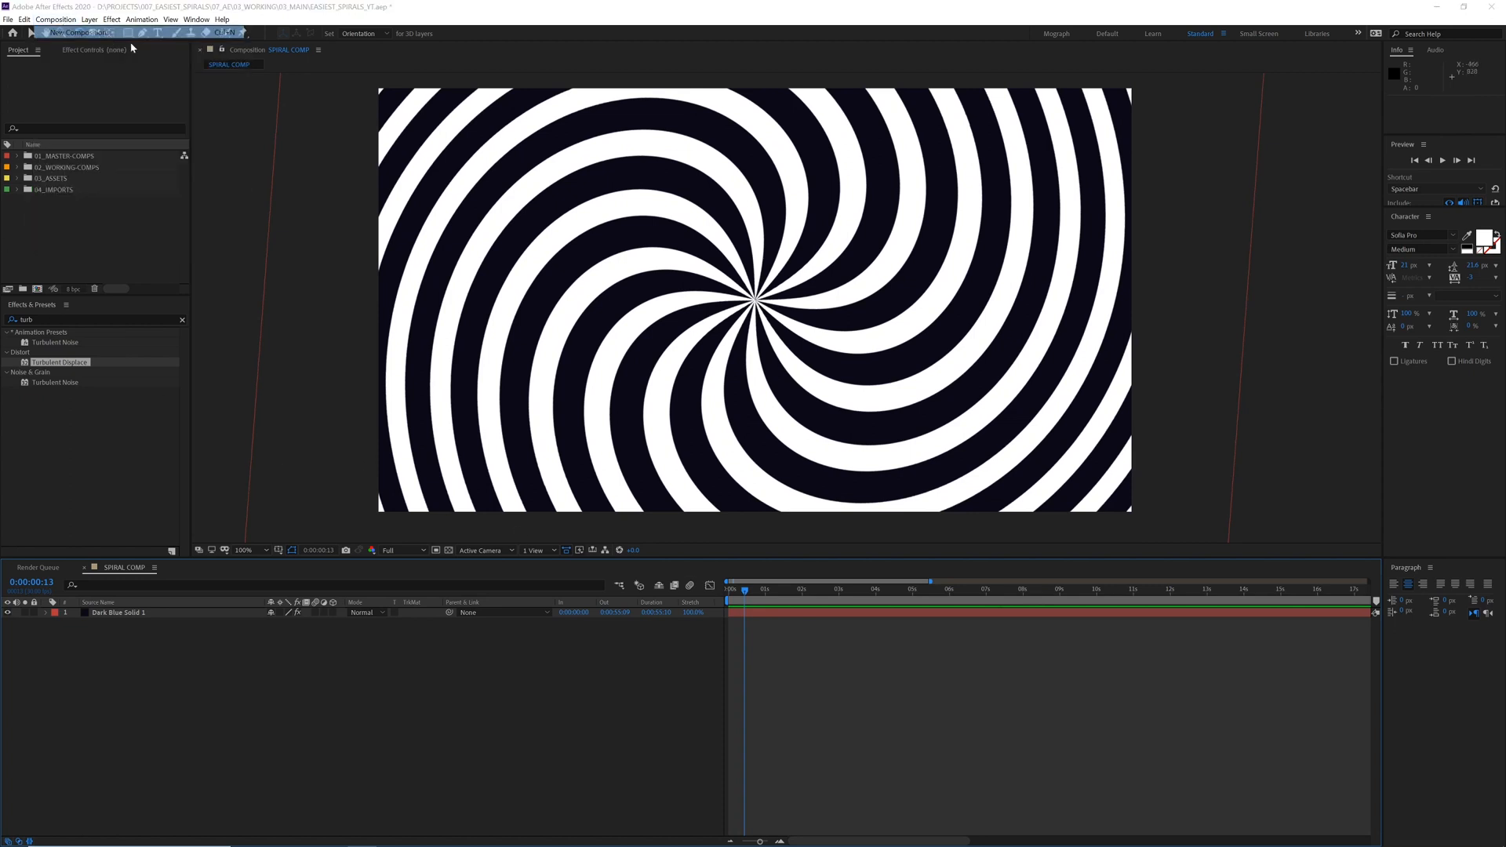
Step: Create SPIRAL COMP at 1920×1080, 30 fps, with a white background
{"action": "left_click", "coordinate": [79, 31]}
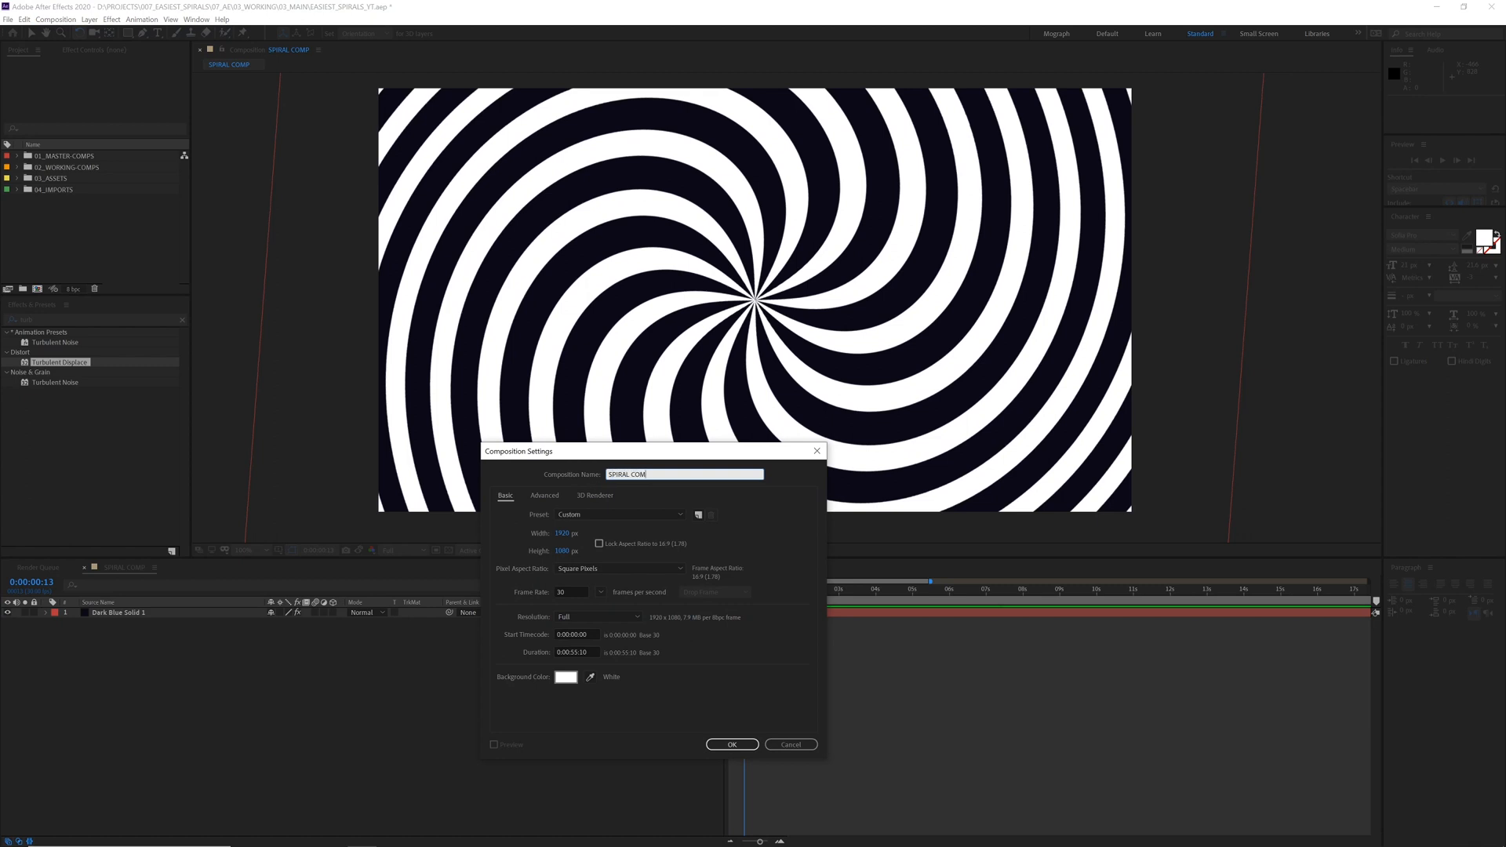
{"action": "left_click", "coordinate": [731, 744]}
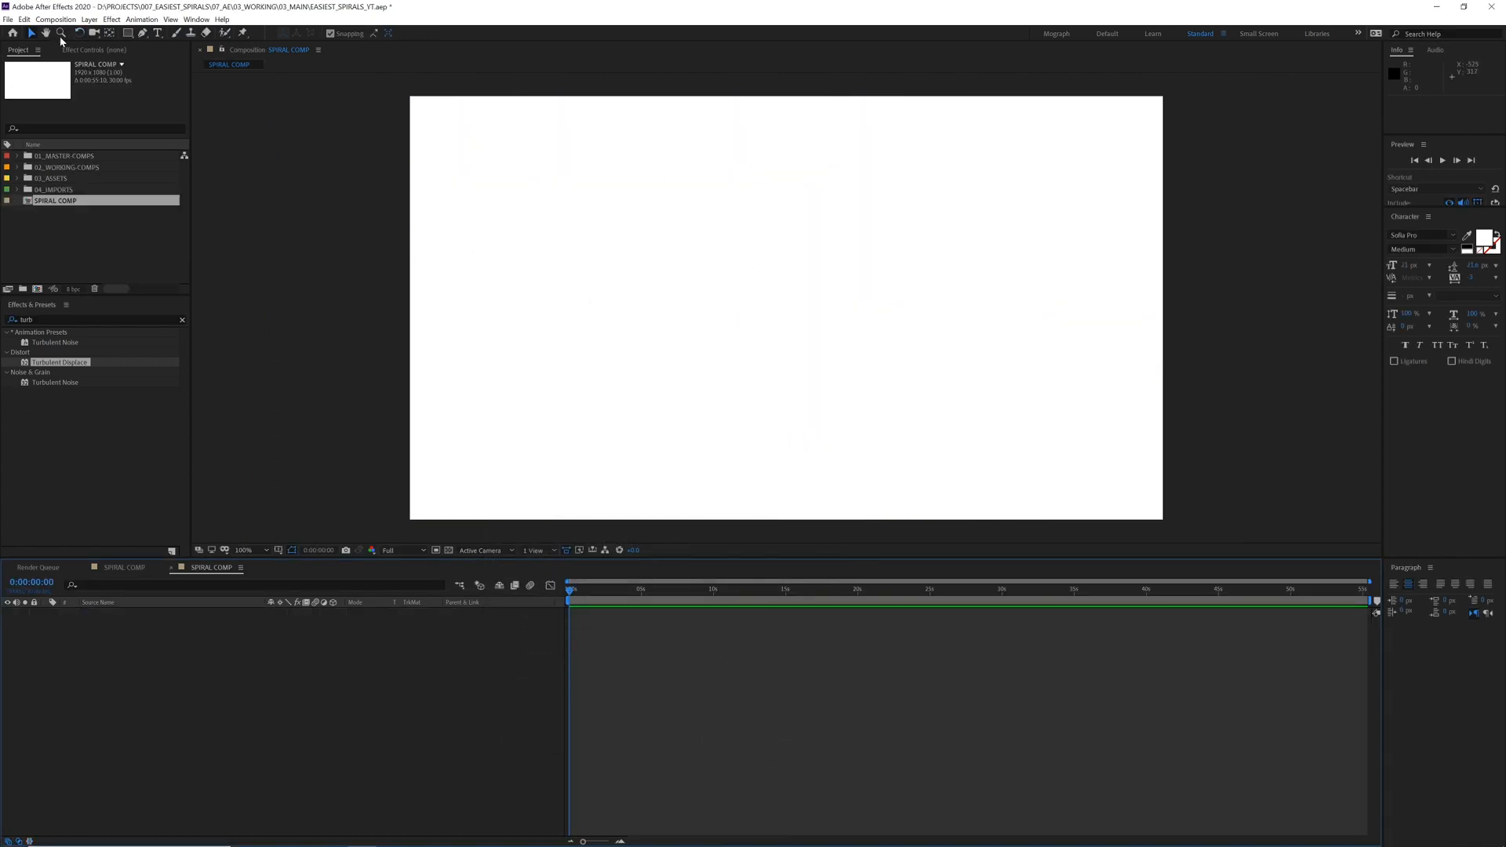
Step: Add a 2500×2500 px dark solid named SPIRAL LAYER
{"action": "left_click", "coordinate": [88, 18]}
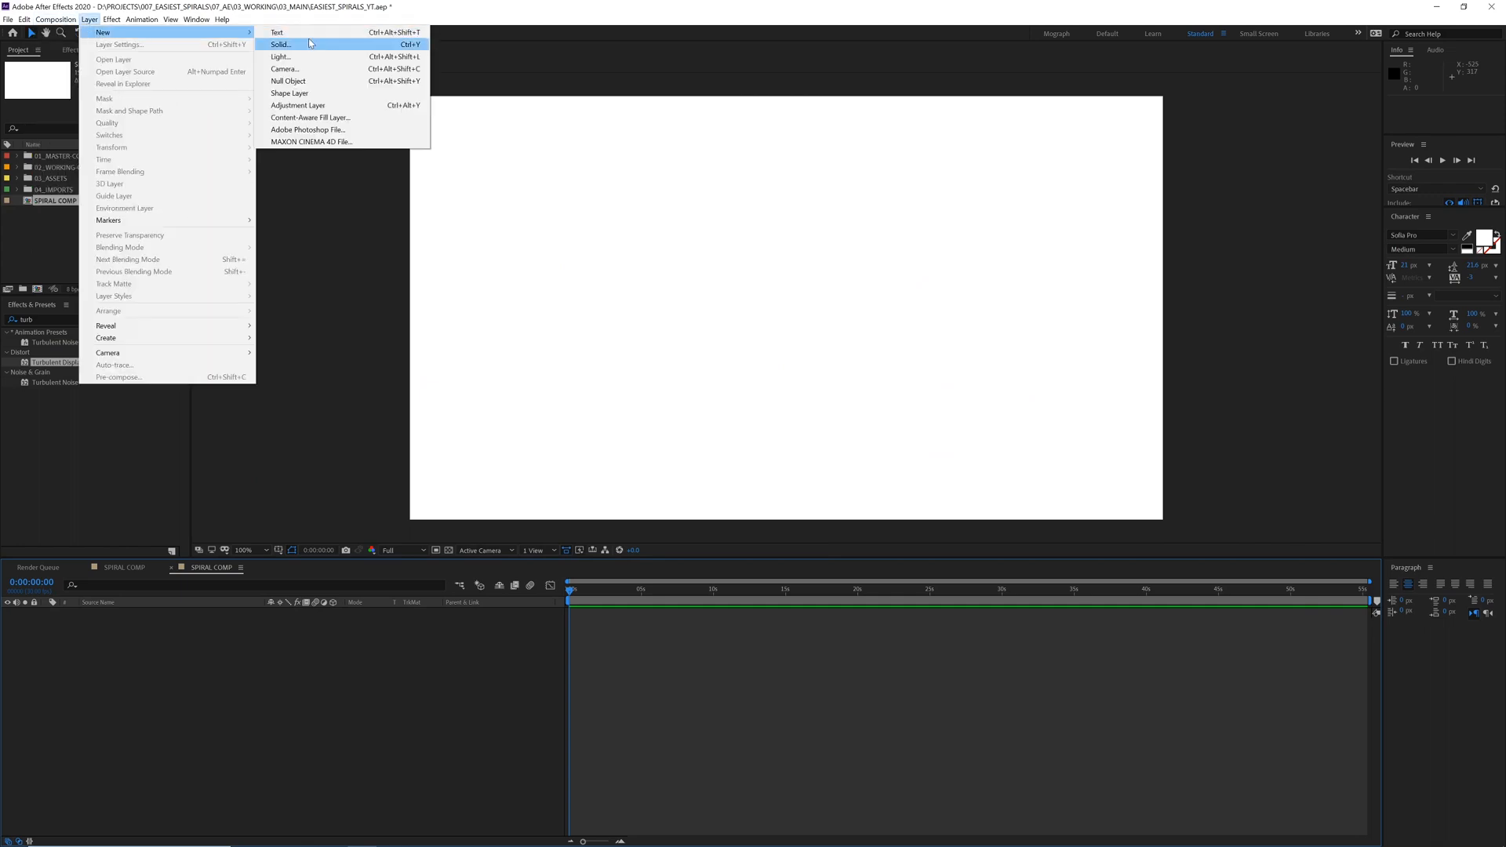
{"action": "left_click", "coordinate": [279, 44]}
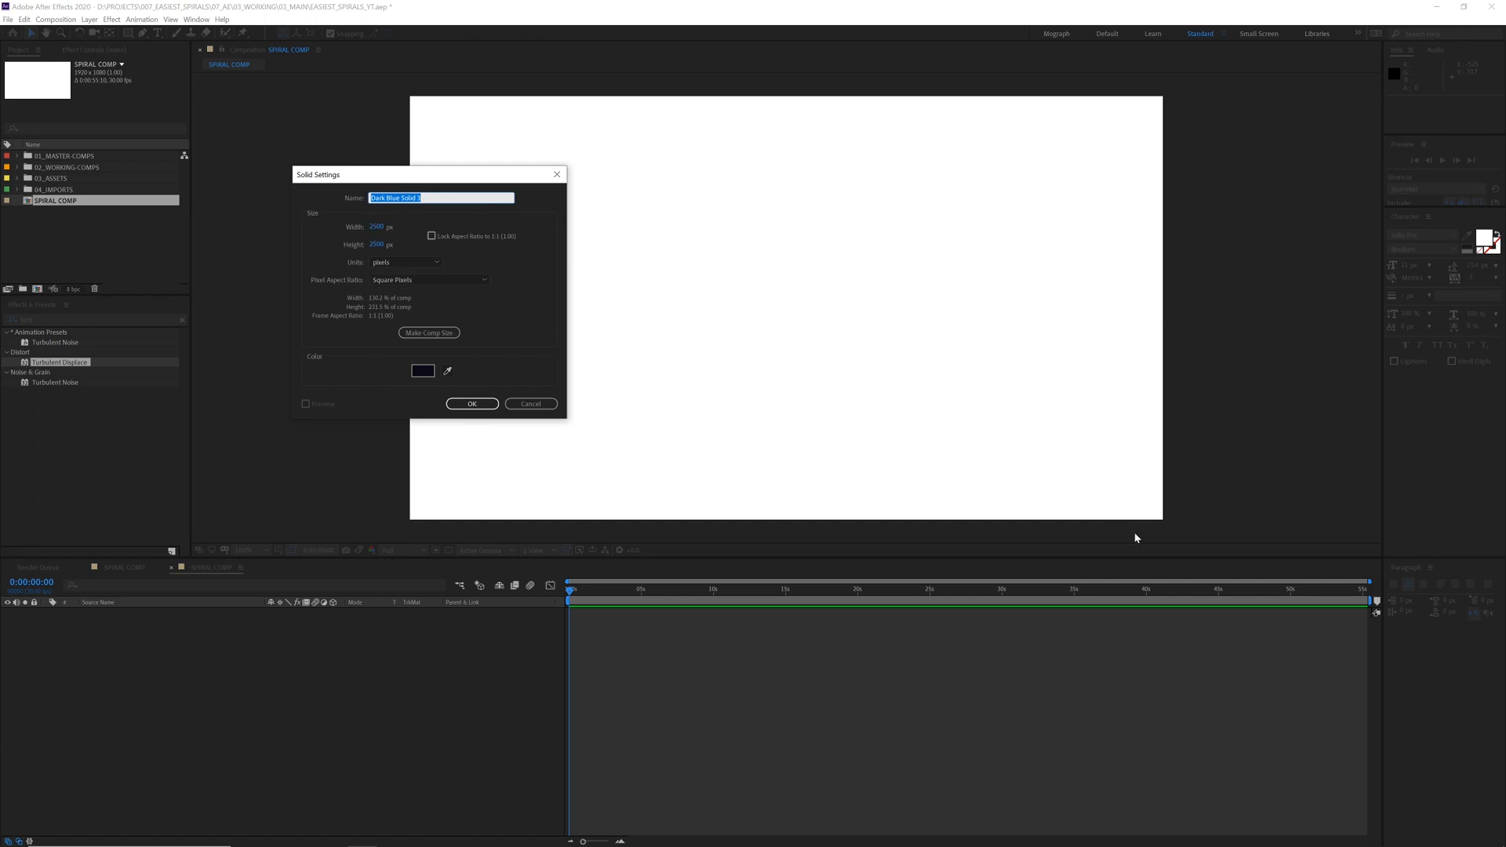
{"action": "mouse_move", "coordinate": [583, 199]}
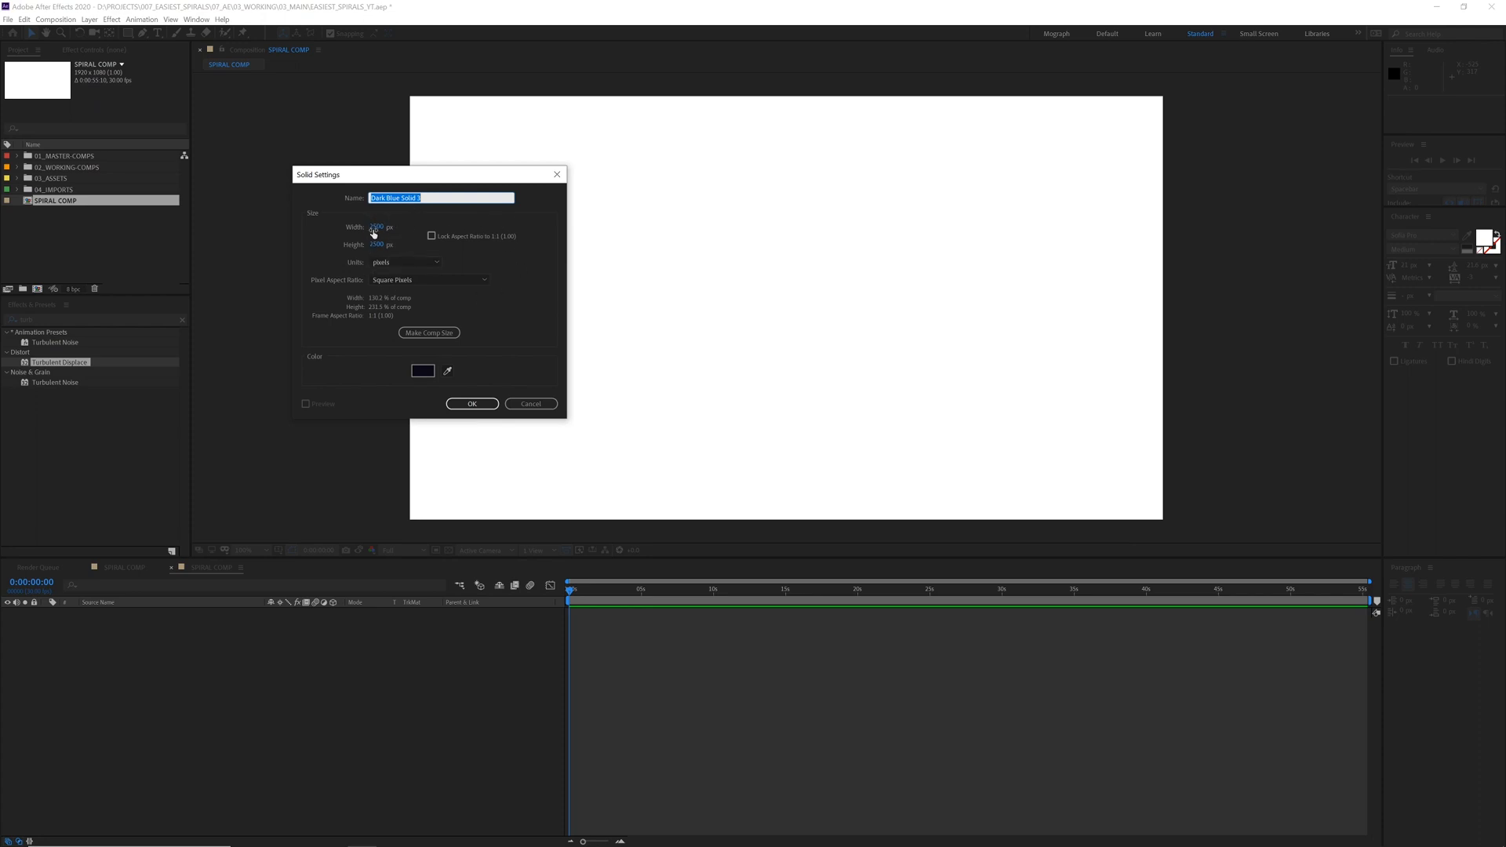
{"action": "type", "text": "SPIRAL LAYE"}
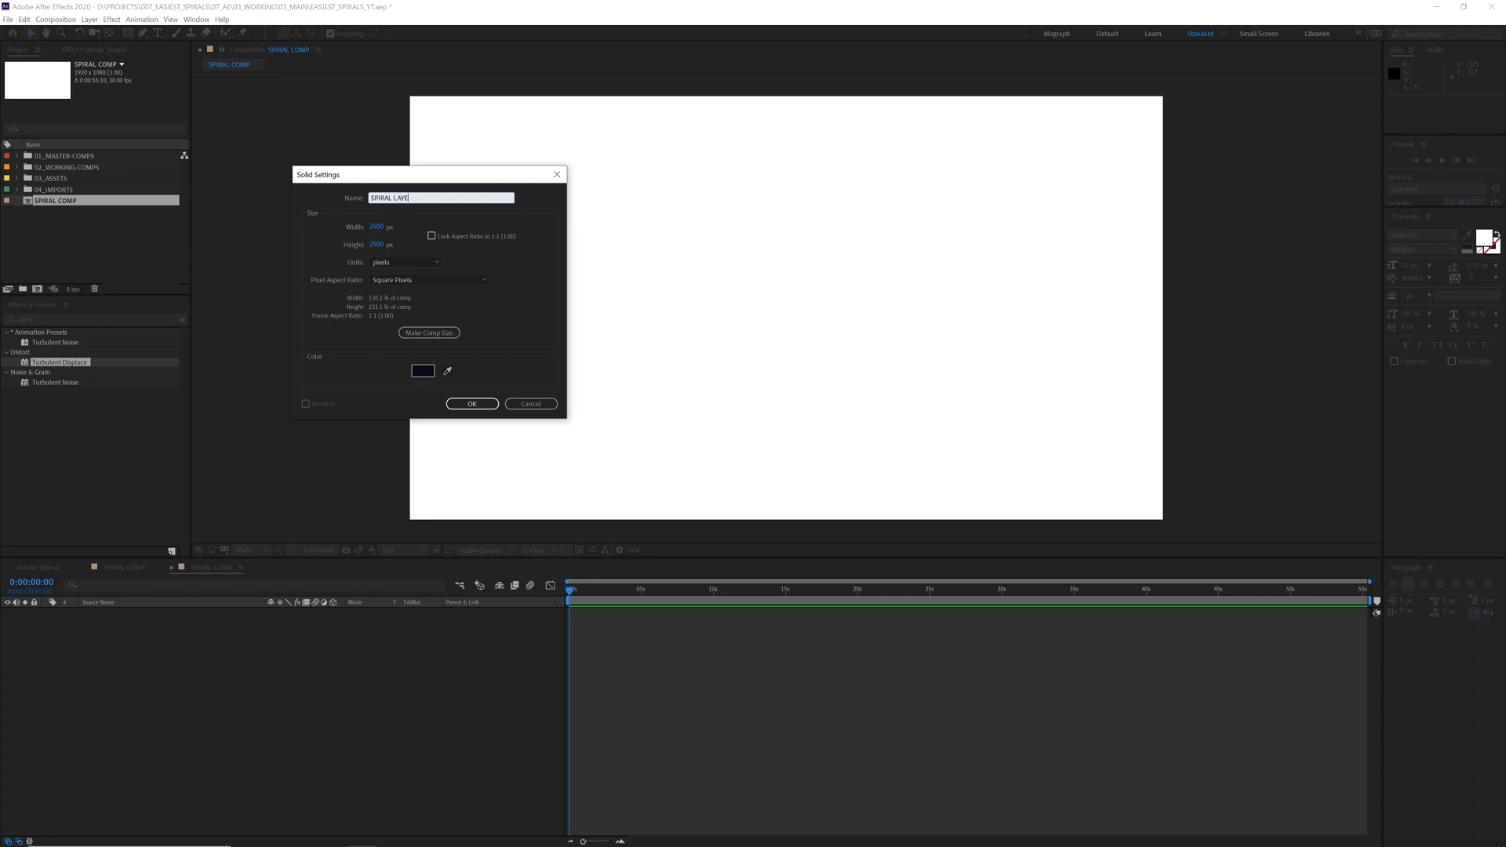
{"action": "left_click", "coordinate": [471, 403]}
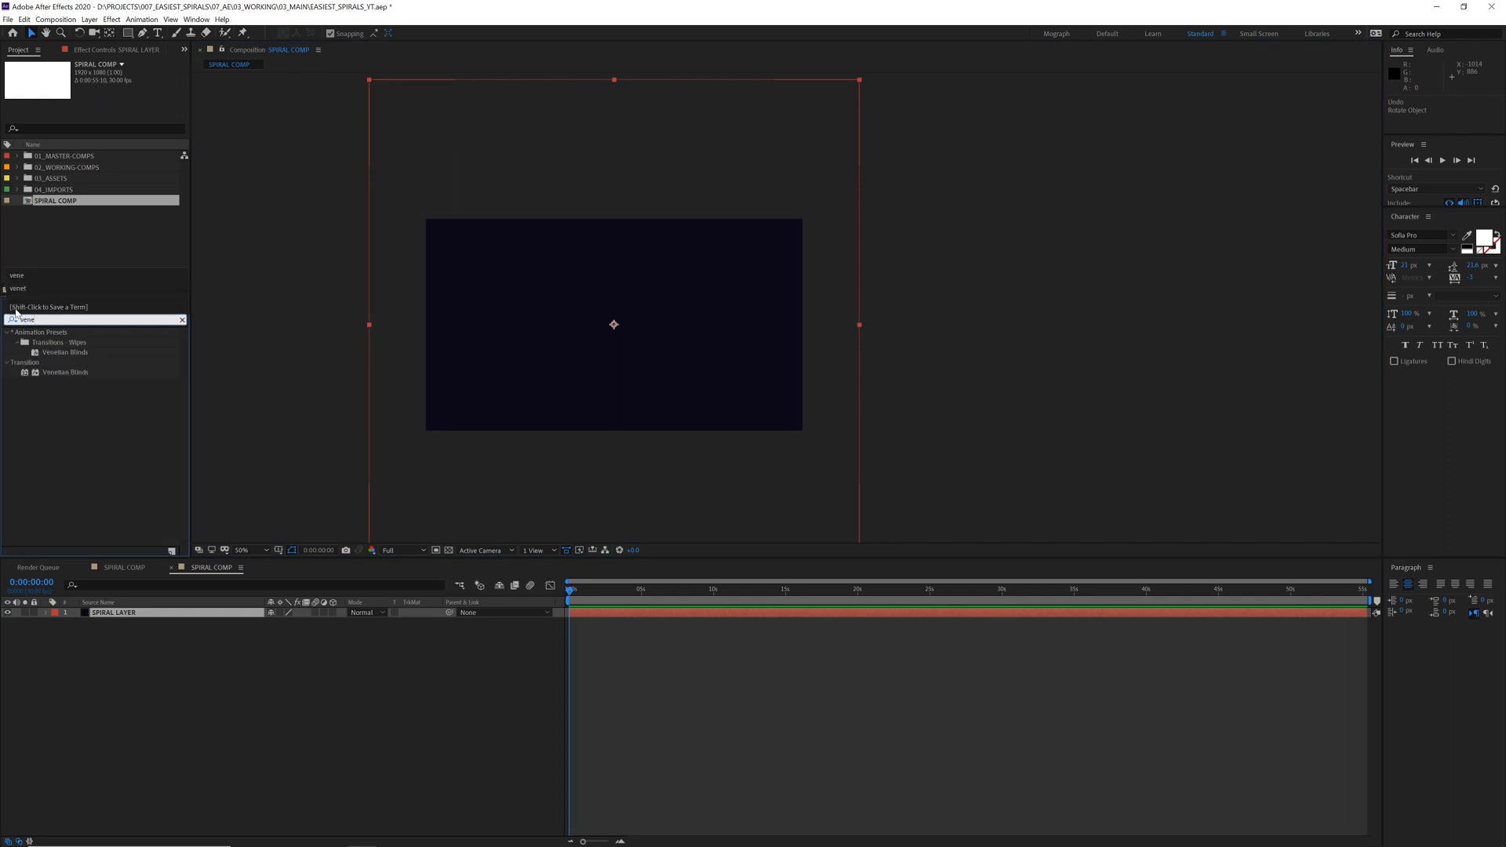
Step: Apply Venetian Blinds to SPIRAL LAYER to create vertical black-and-white stripes
{"action": "double_click", "coordinate": [64, 372]}
{"action": "type", "text": "polar"}
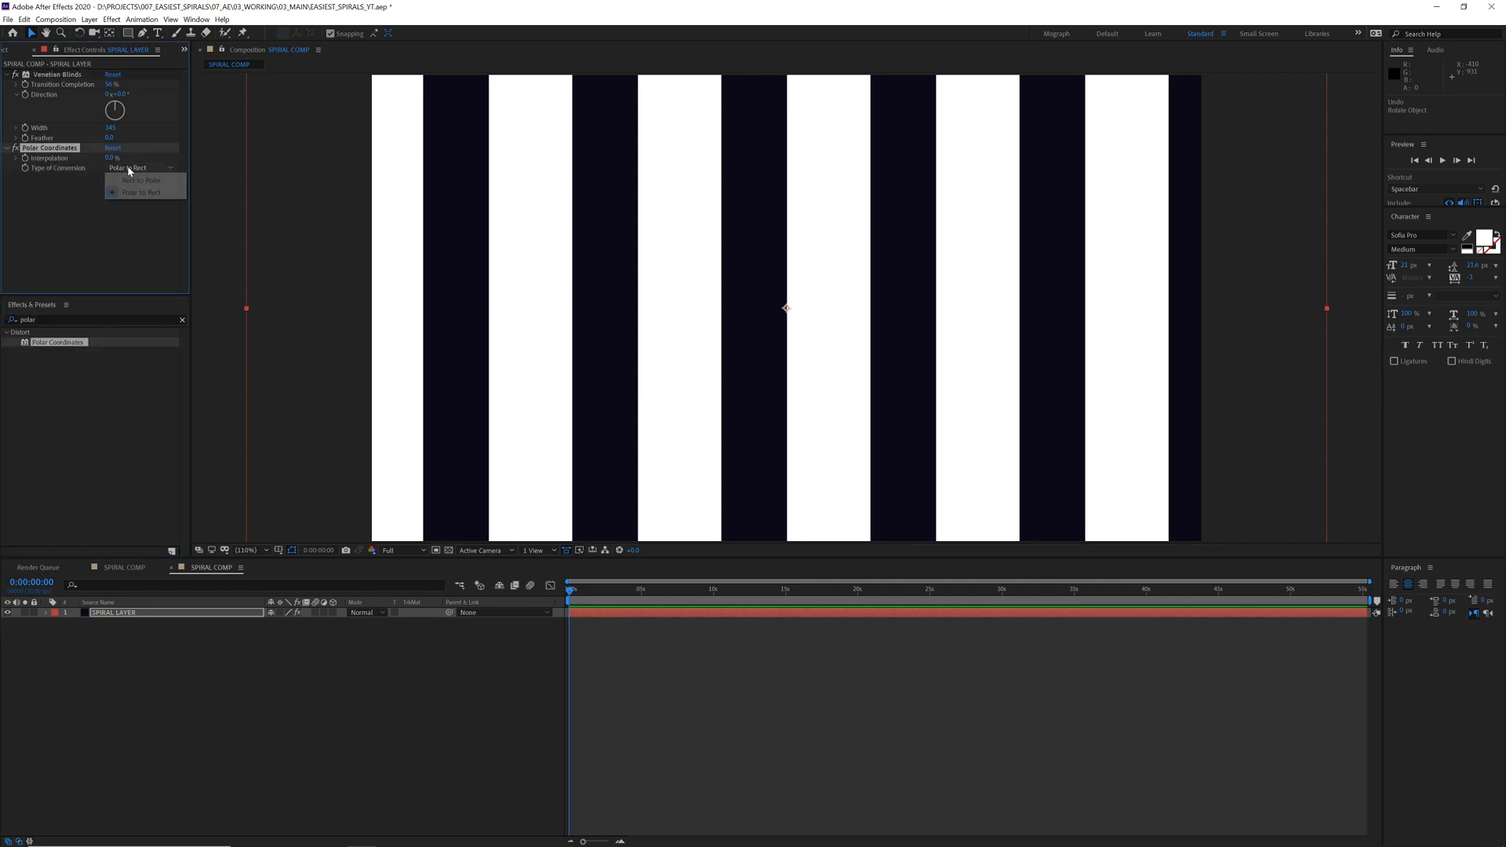
Step: Set Polar Coordinates to Rect to Polar and balance ray widths via Transition Completion
{"action": "left_click", "coordinate": [140, 180]}
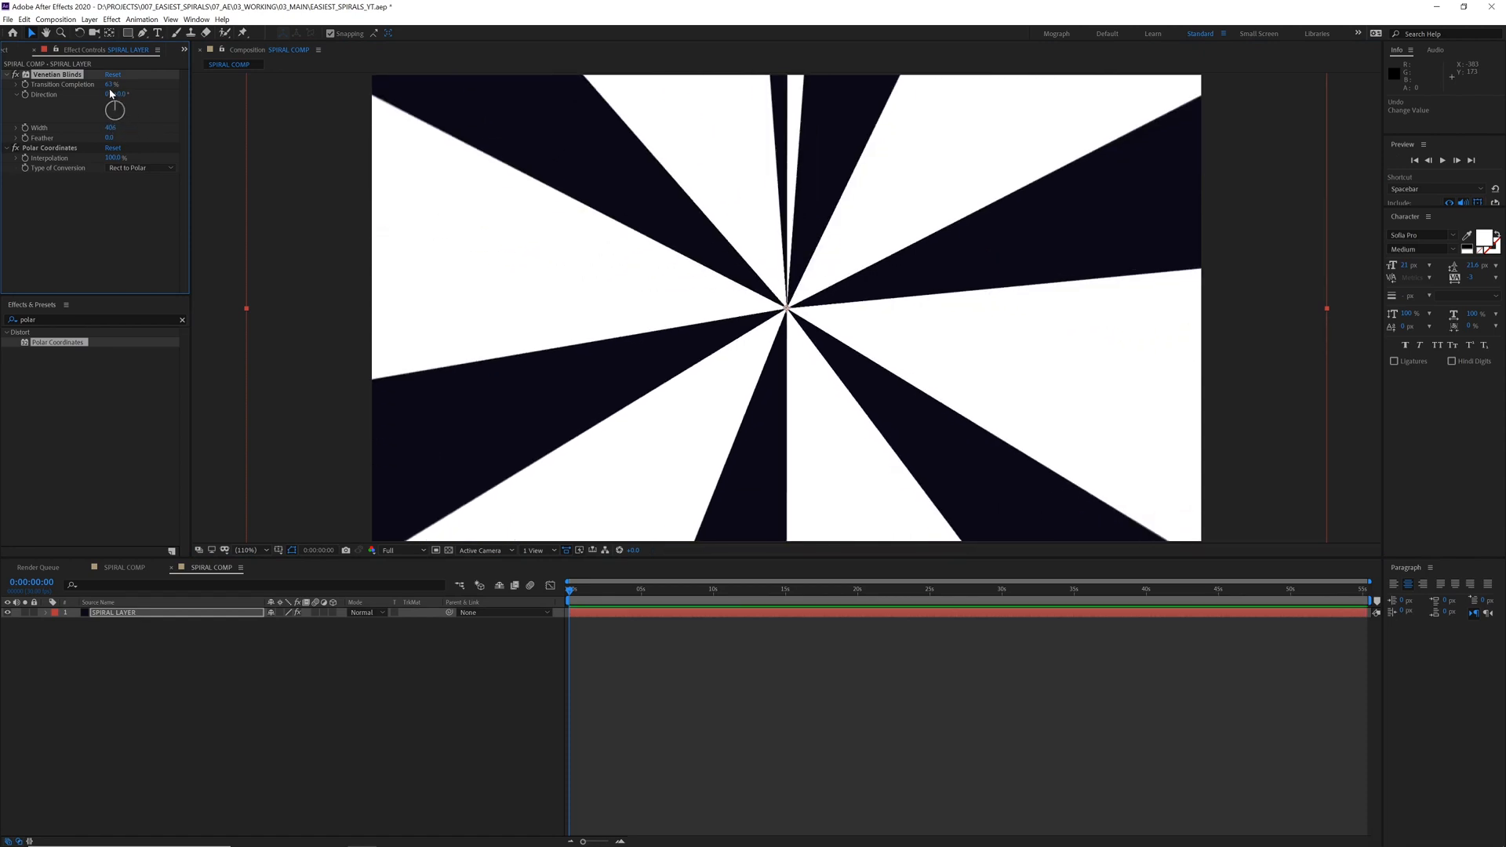
{"action": "left_click_drag", "start_coordinate": [113, 84], "coordinate": [113, 84]}
{"action": "type", "text": "twirl"}
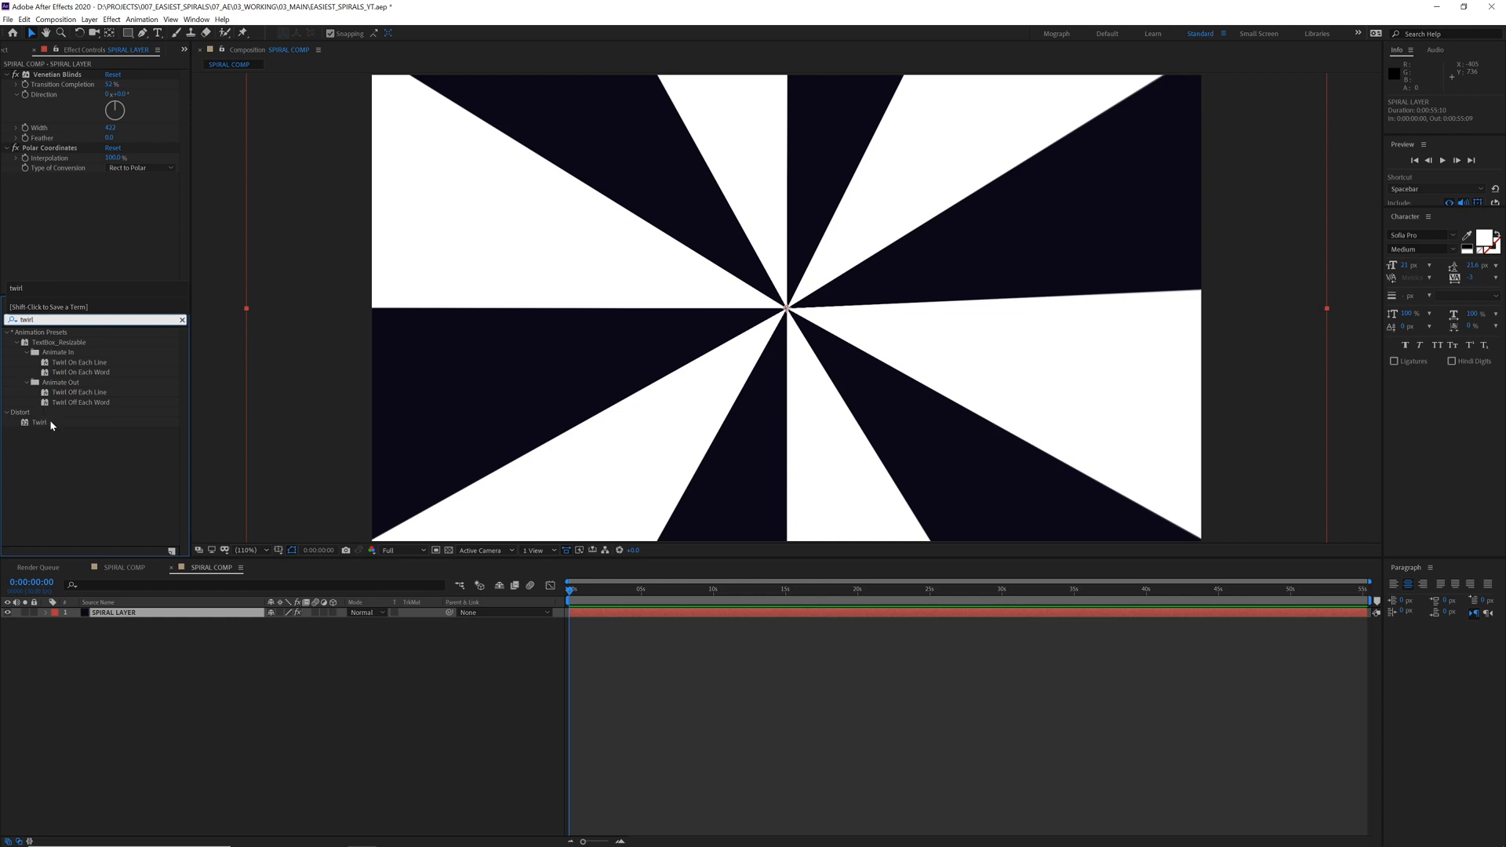
Step: Apply Distort > Twirl to swirl the rays into a spiral
{"action": "double_click", "coordinate": [39, 422]}
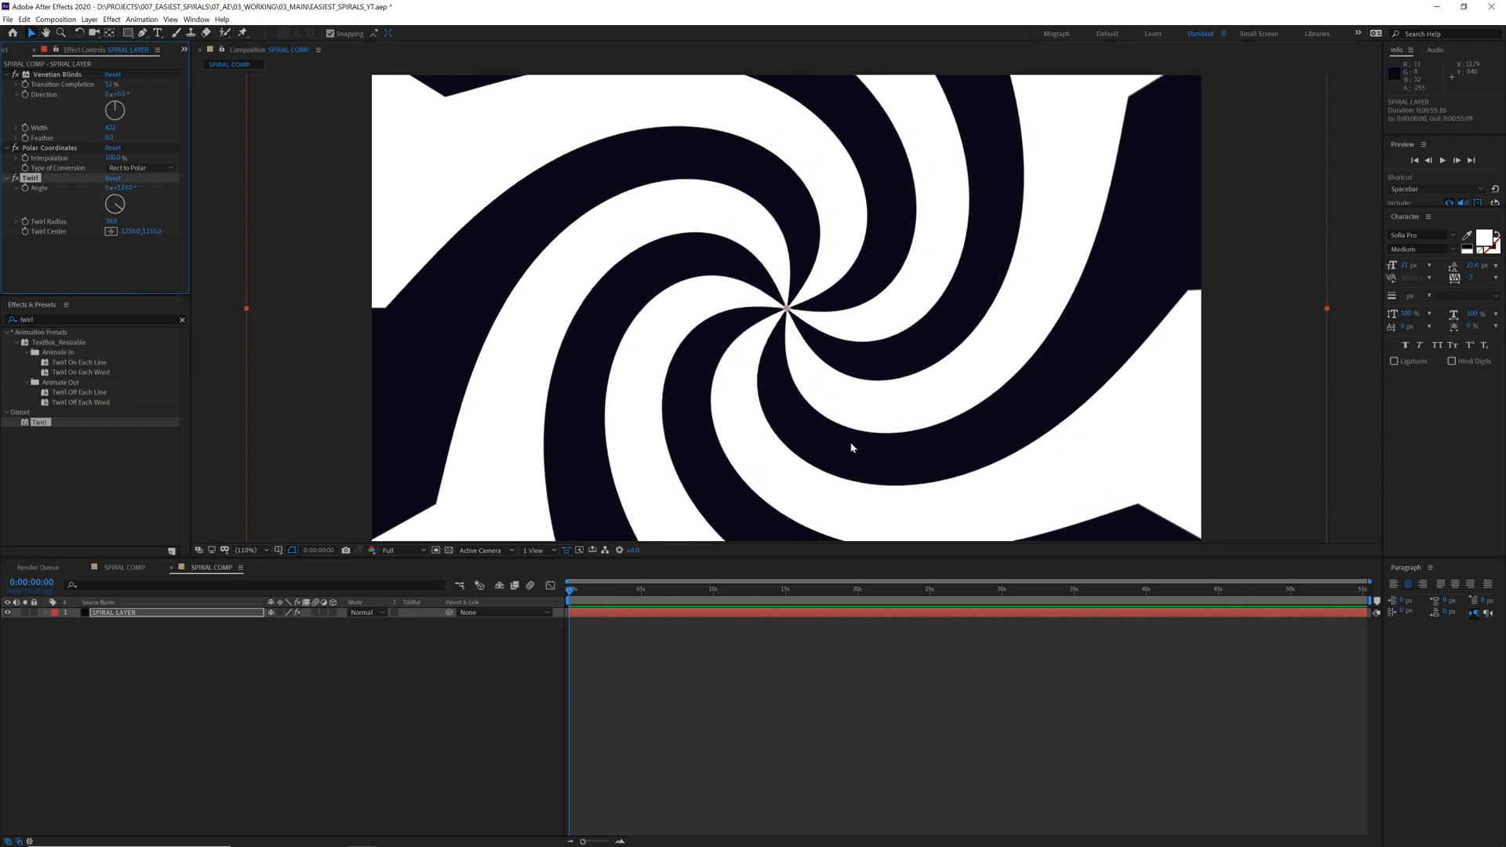
{"action": "mouse_move", "coordinate": [510, 271]}
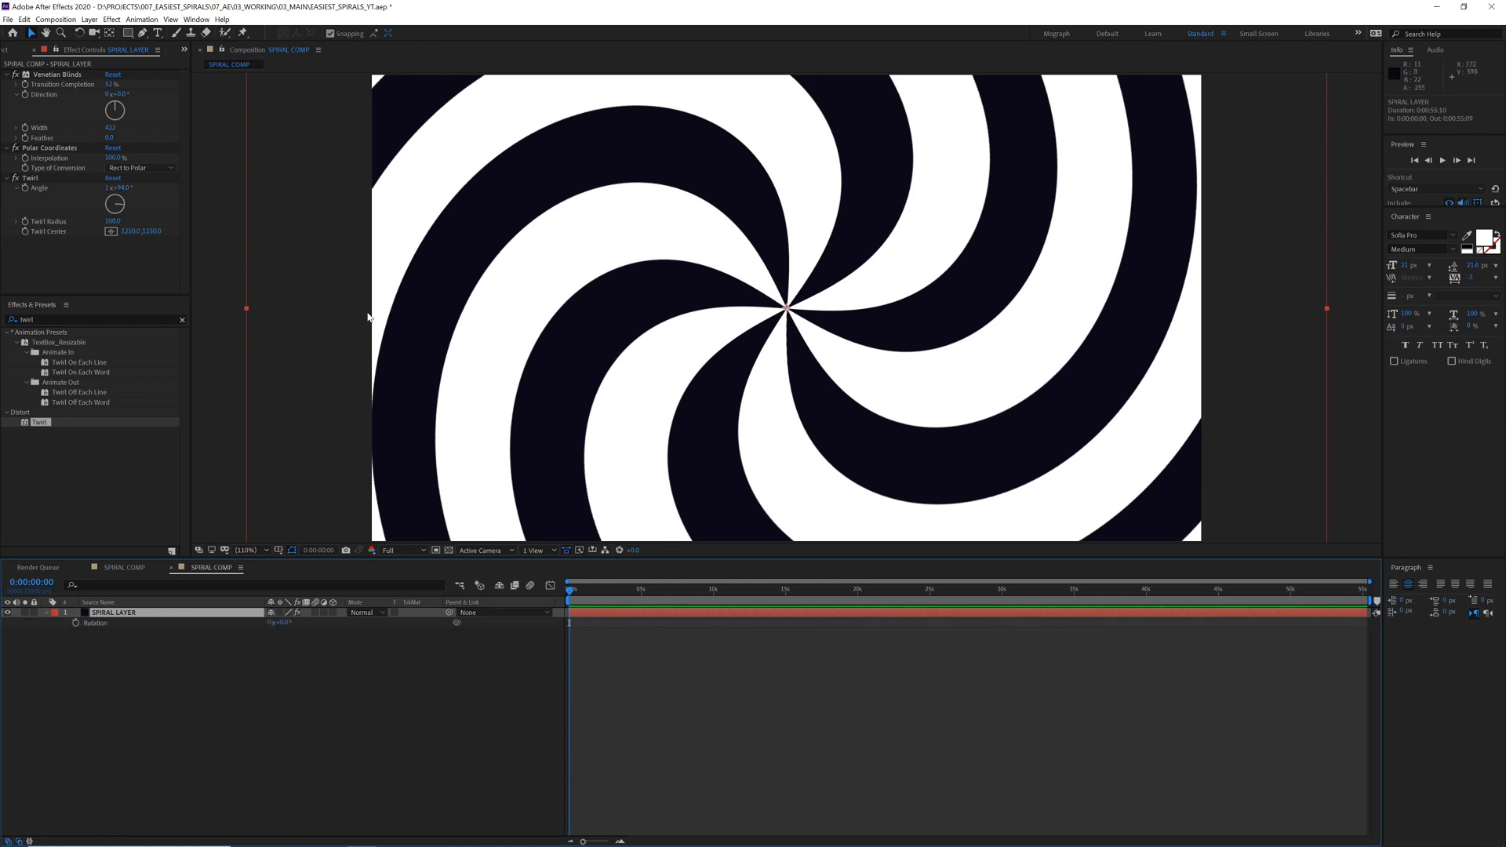
{"action": "mouse_move", "coordinate": [992, 384]}
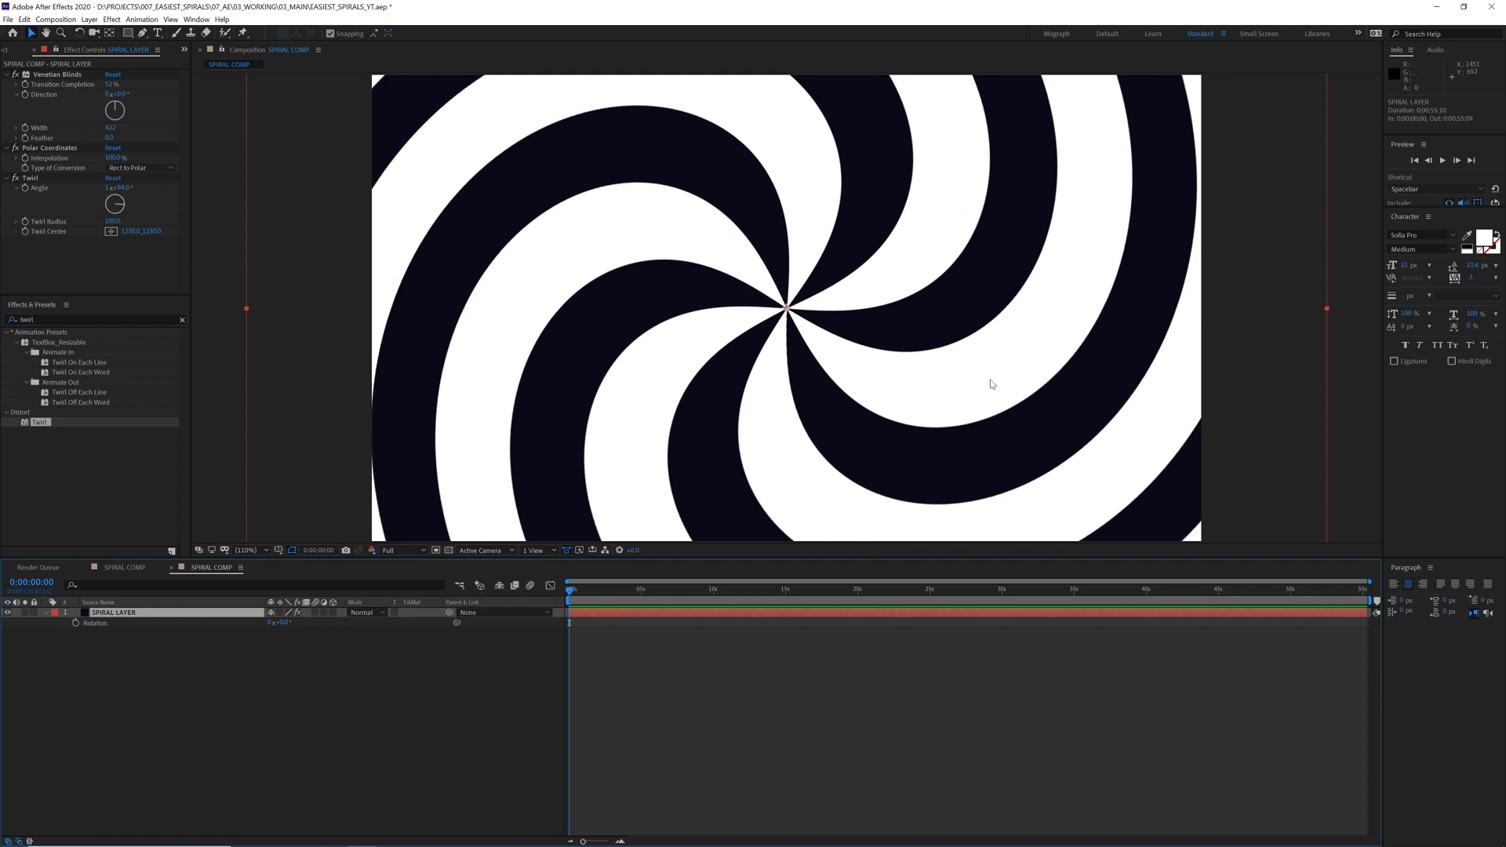
{"action": "mouse_move", "coordinate": [149, 619]}
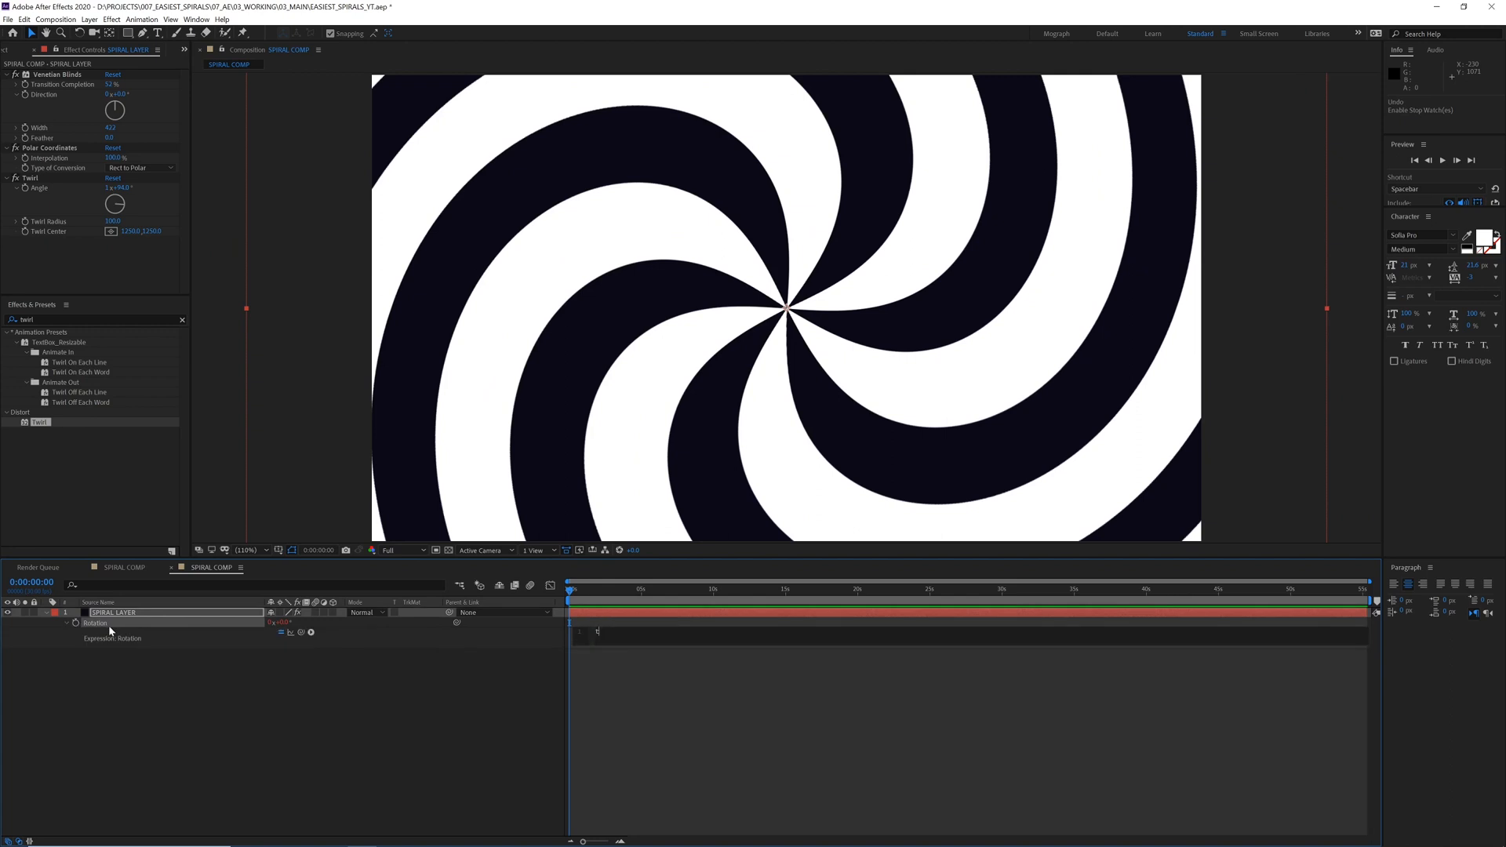
Step: Drive Rotation with a time*10 expression and scrub ahead to check the spin
{"action": "type", "text": "ime*10"}
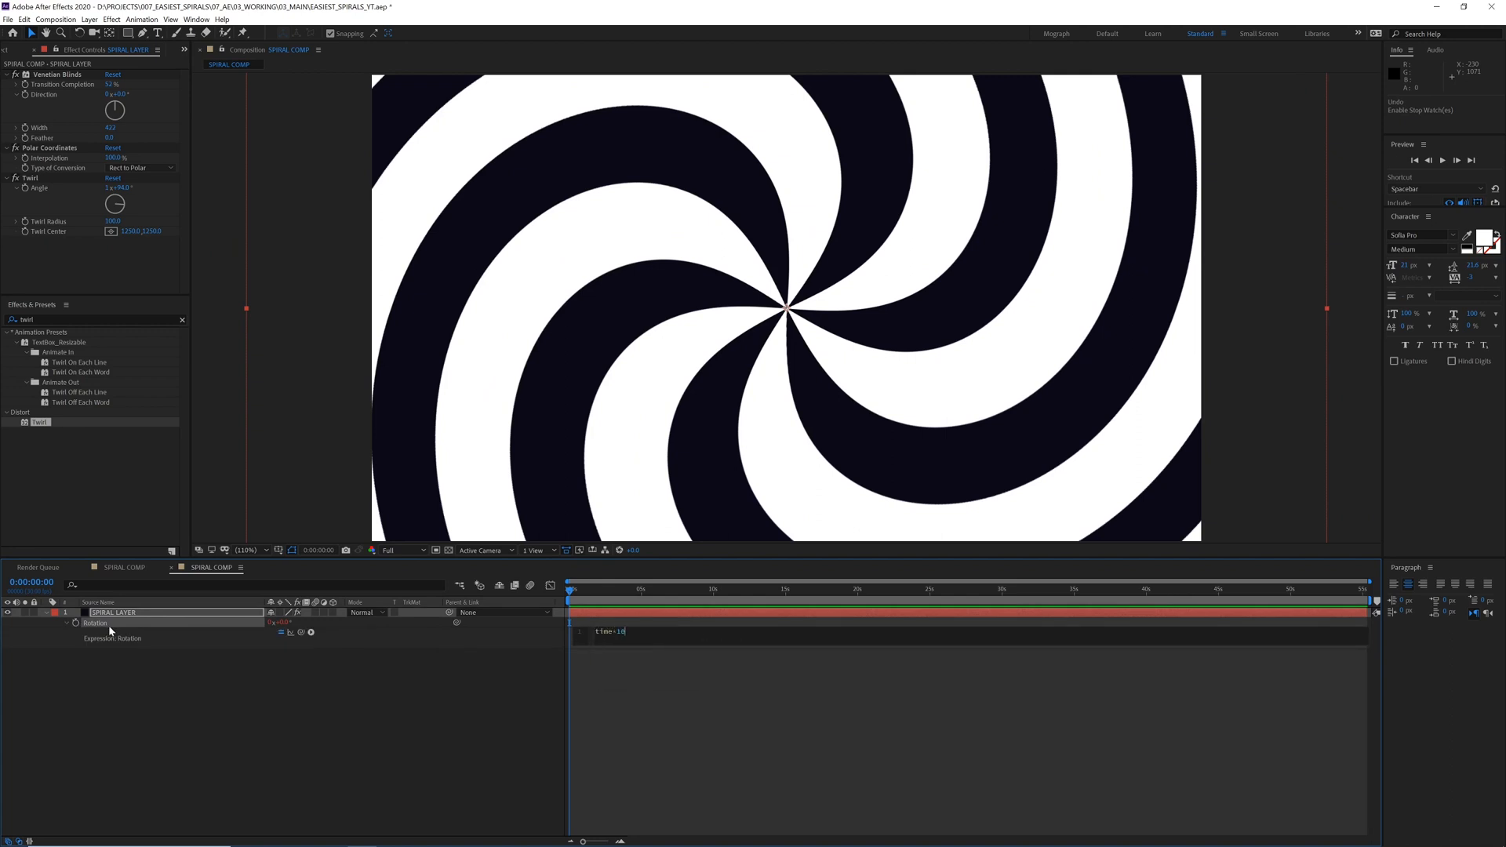
{"action": "type", "text": "va"}
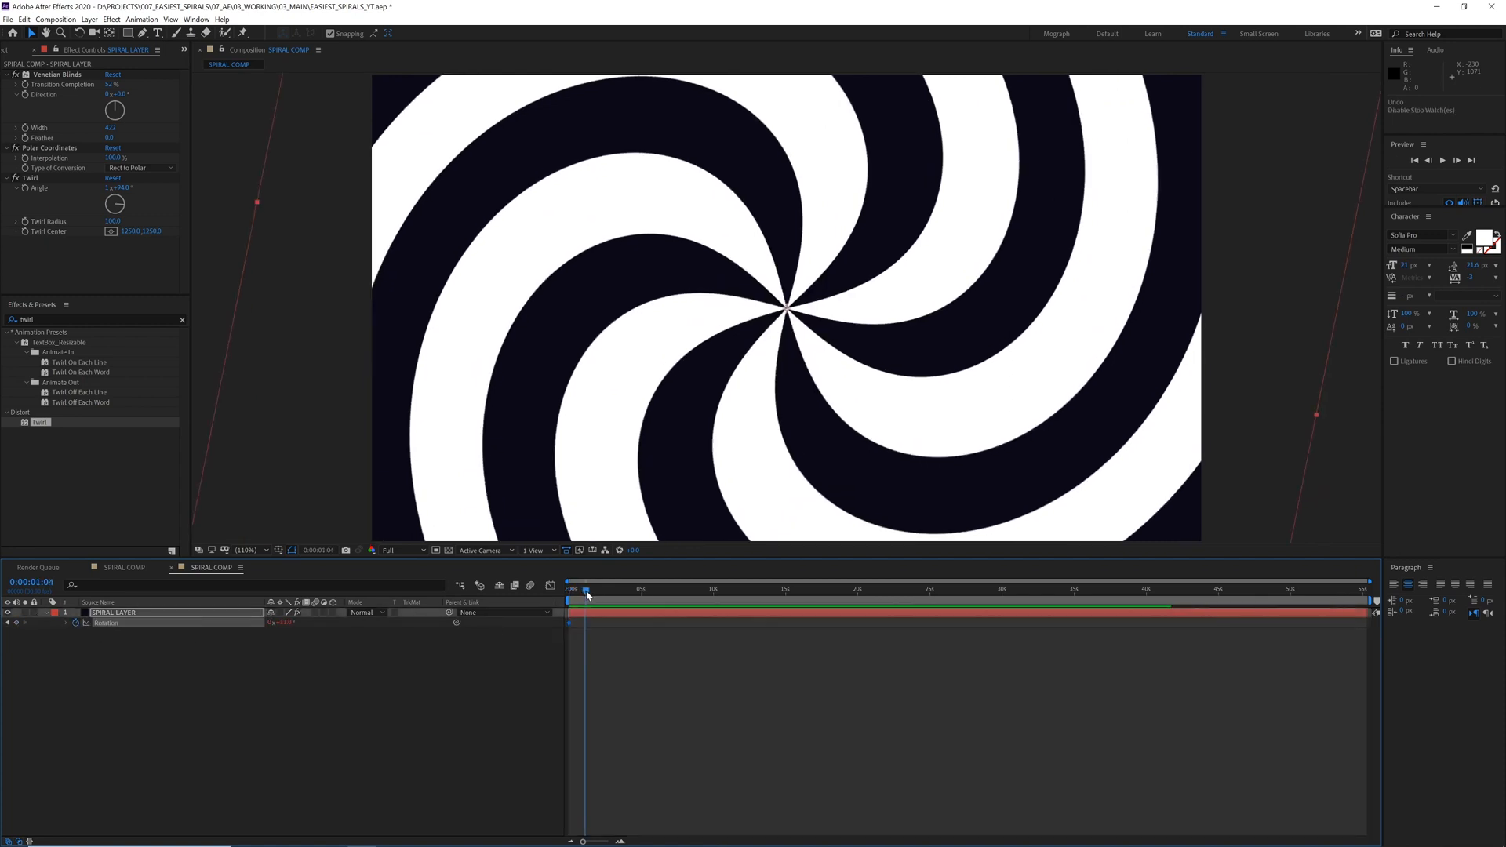
{"action": "left_click", "coordinate": [586, 594]}
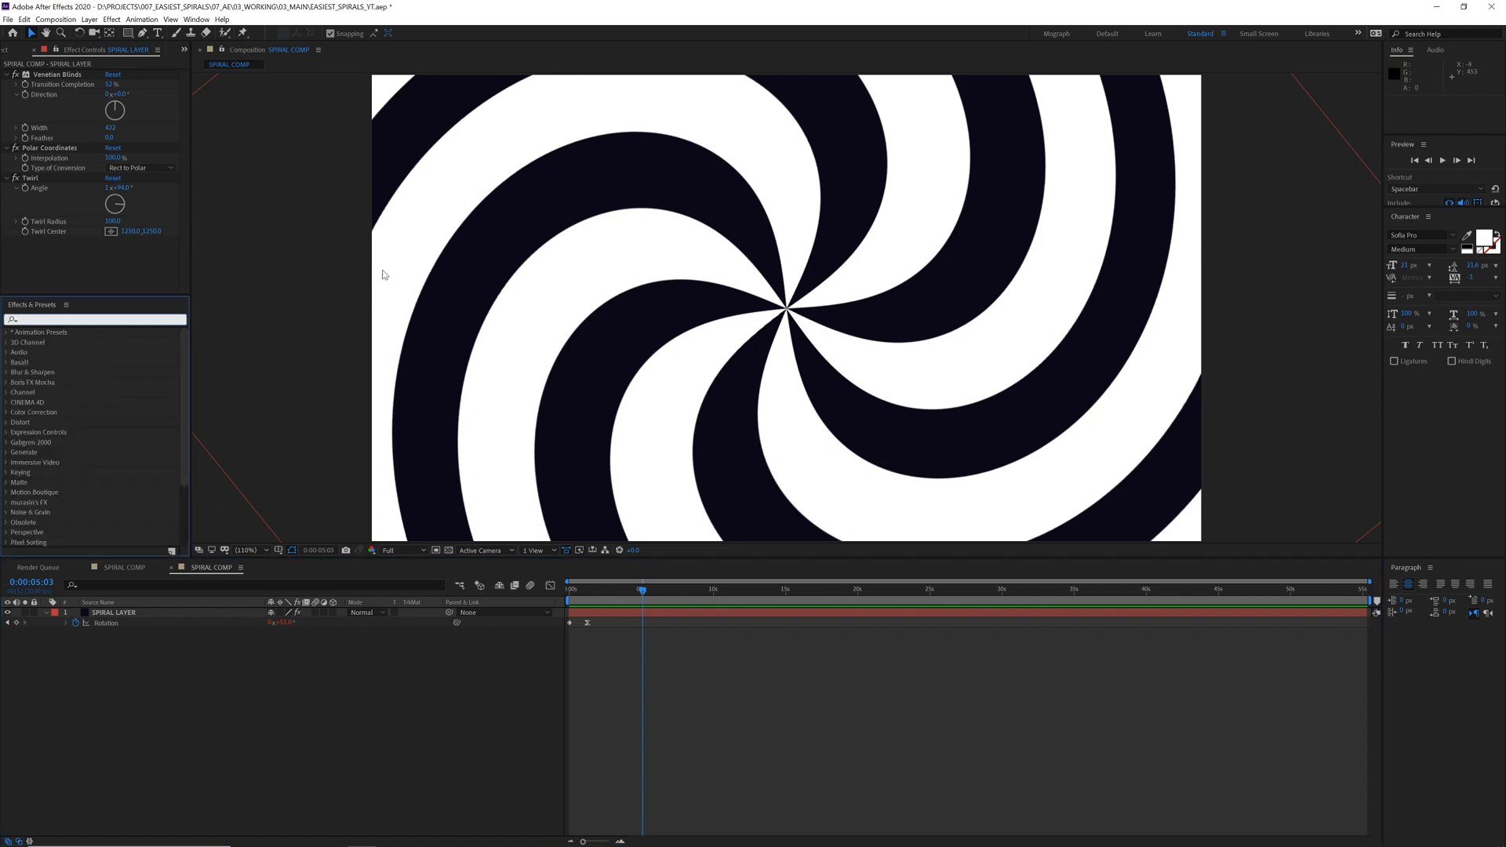
{"action": "mouse_move", "coordinate": [827, 329]}
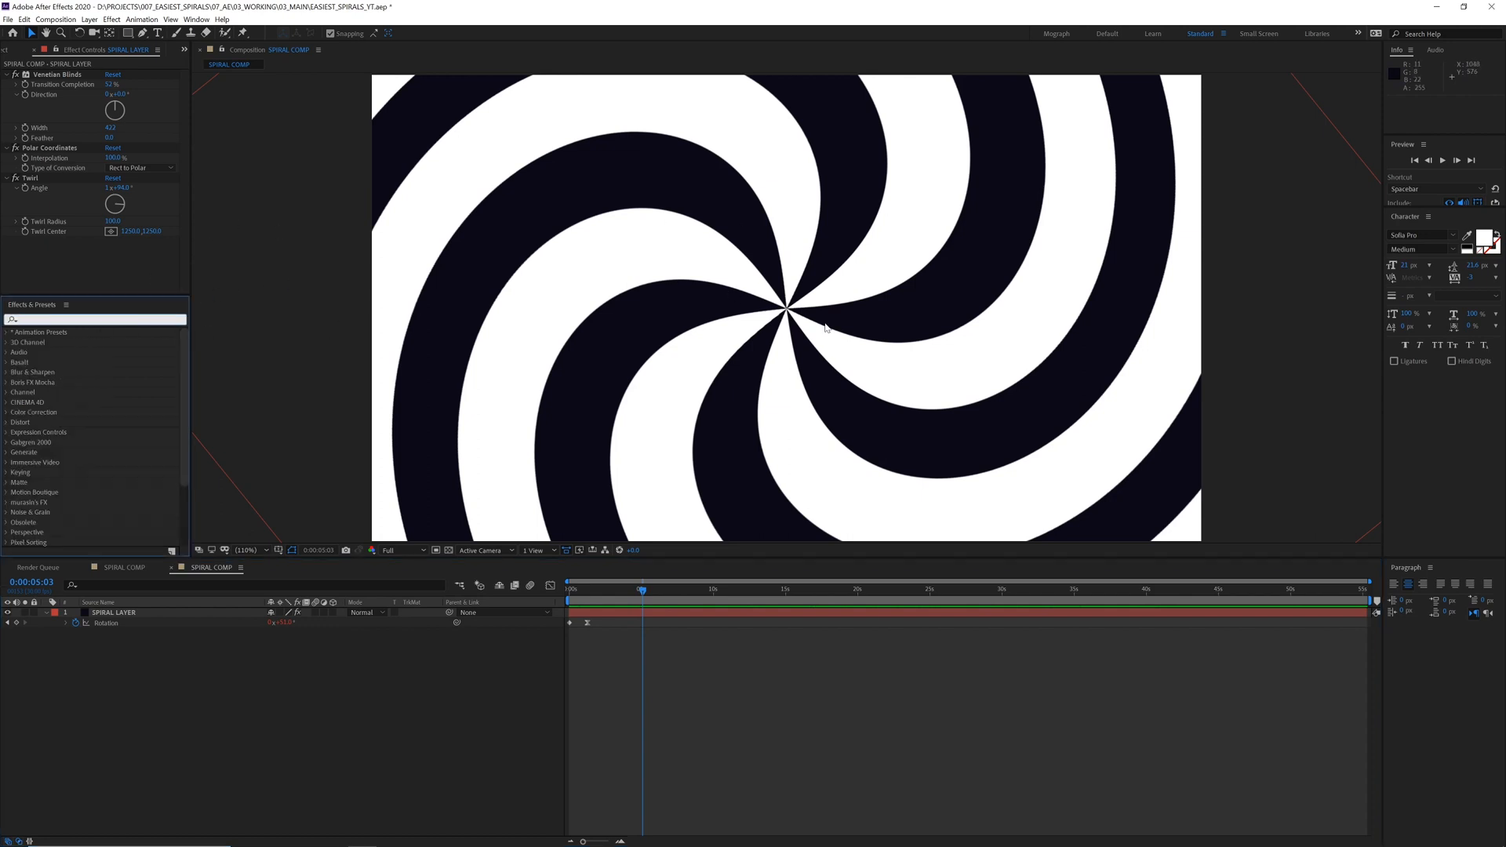
{"action": "mouse_move", "coordinate": [1011, 94]}
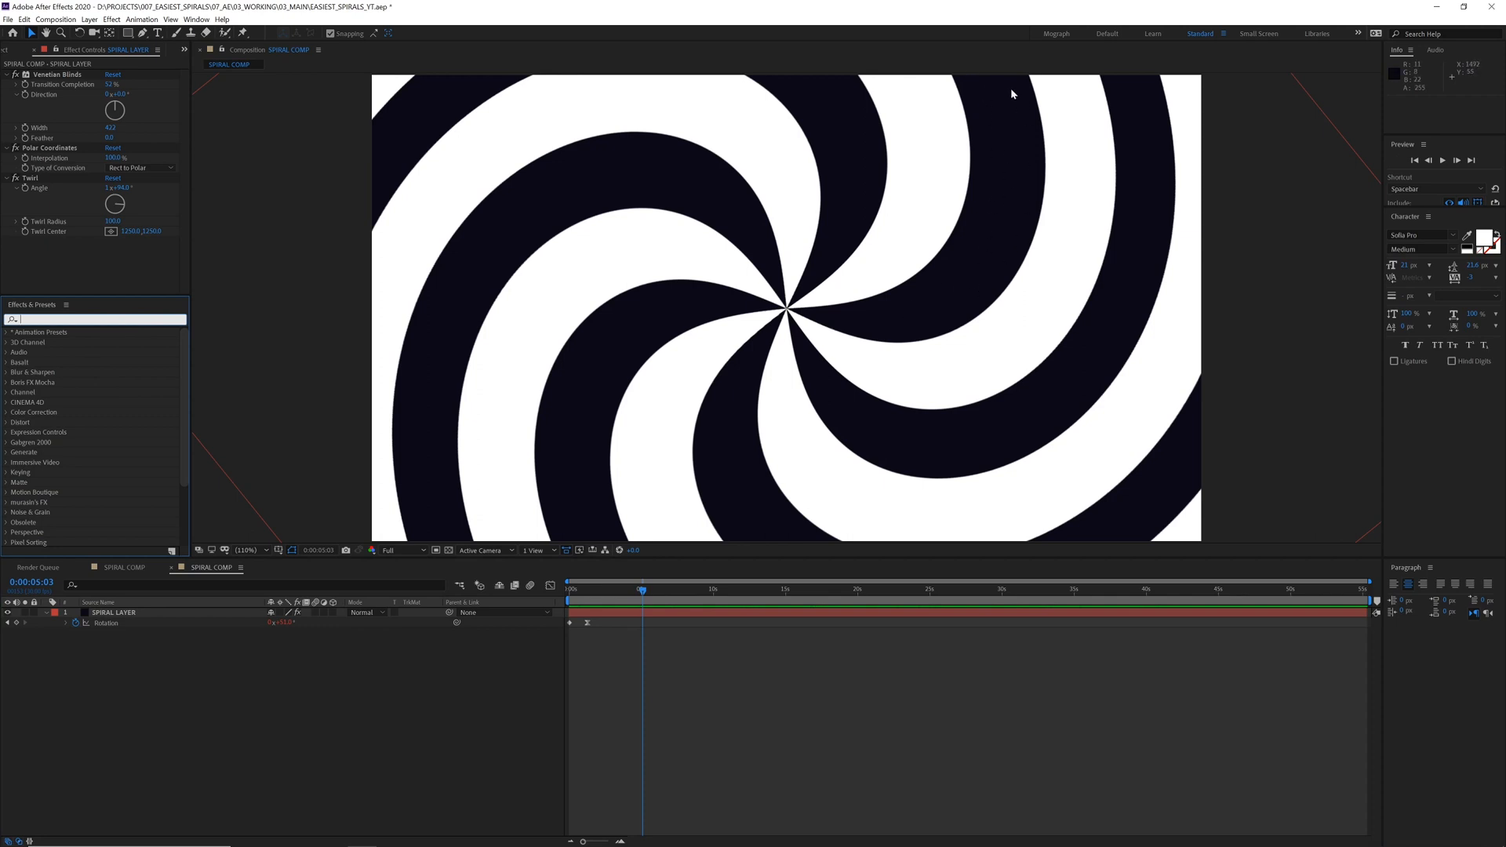
{"action": "type", "text": "d"}
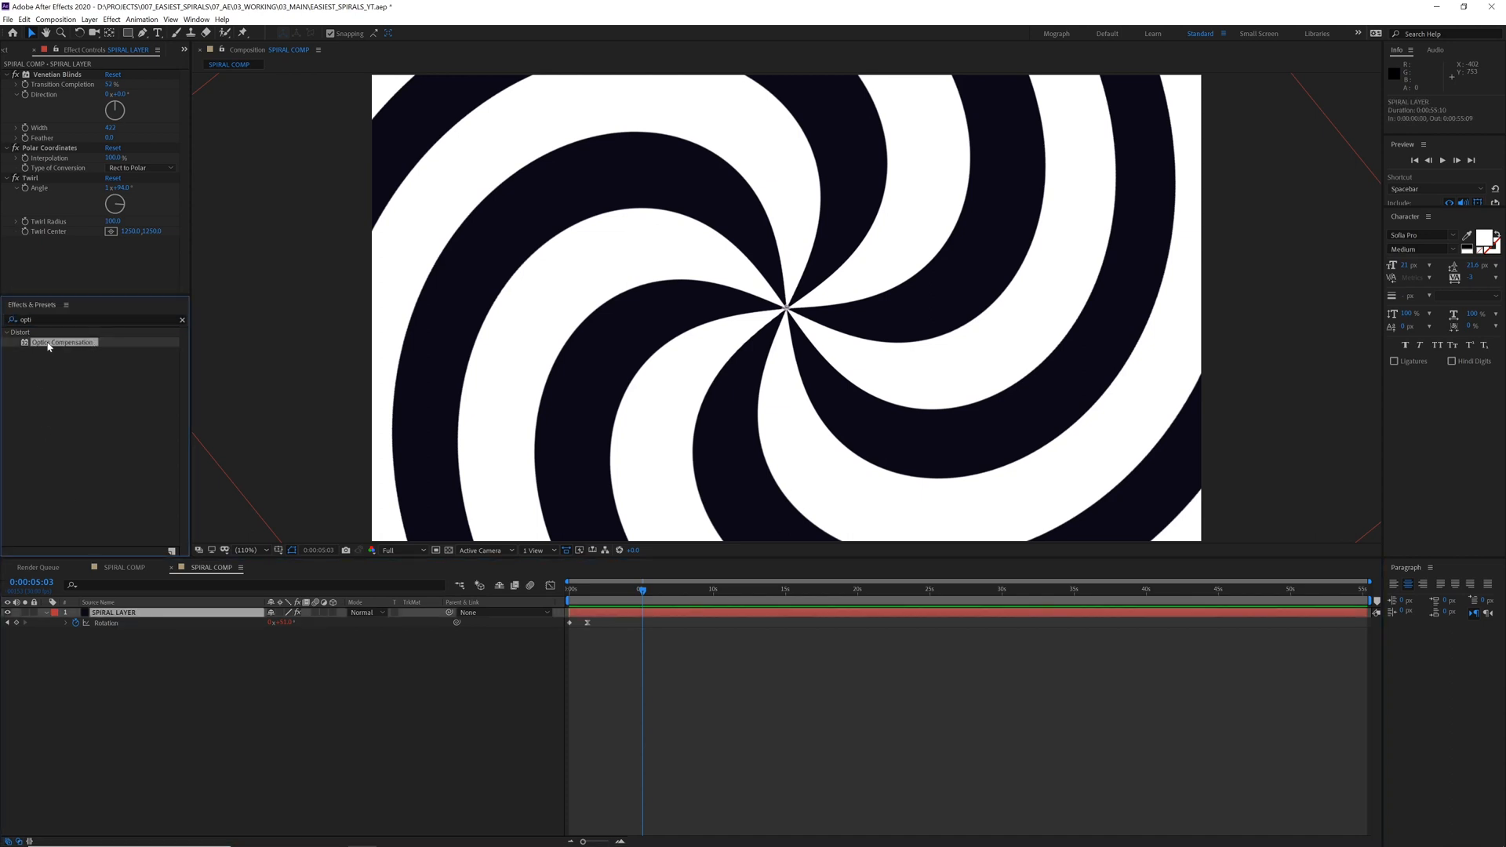
{"action": "double_click", "coordinate": [61, 342]}
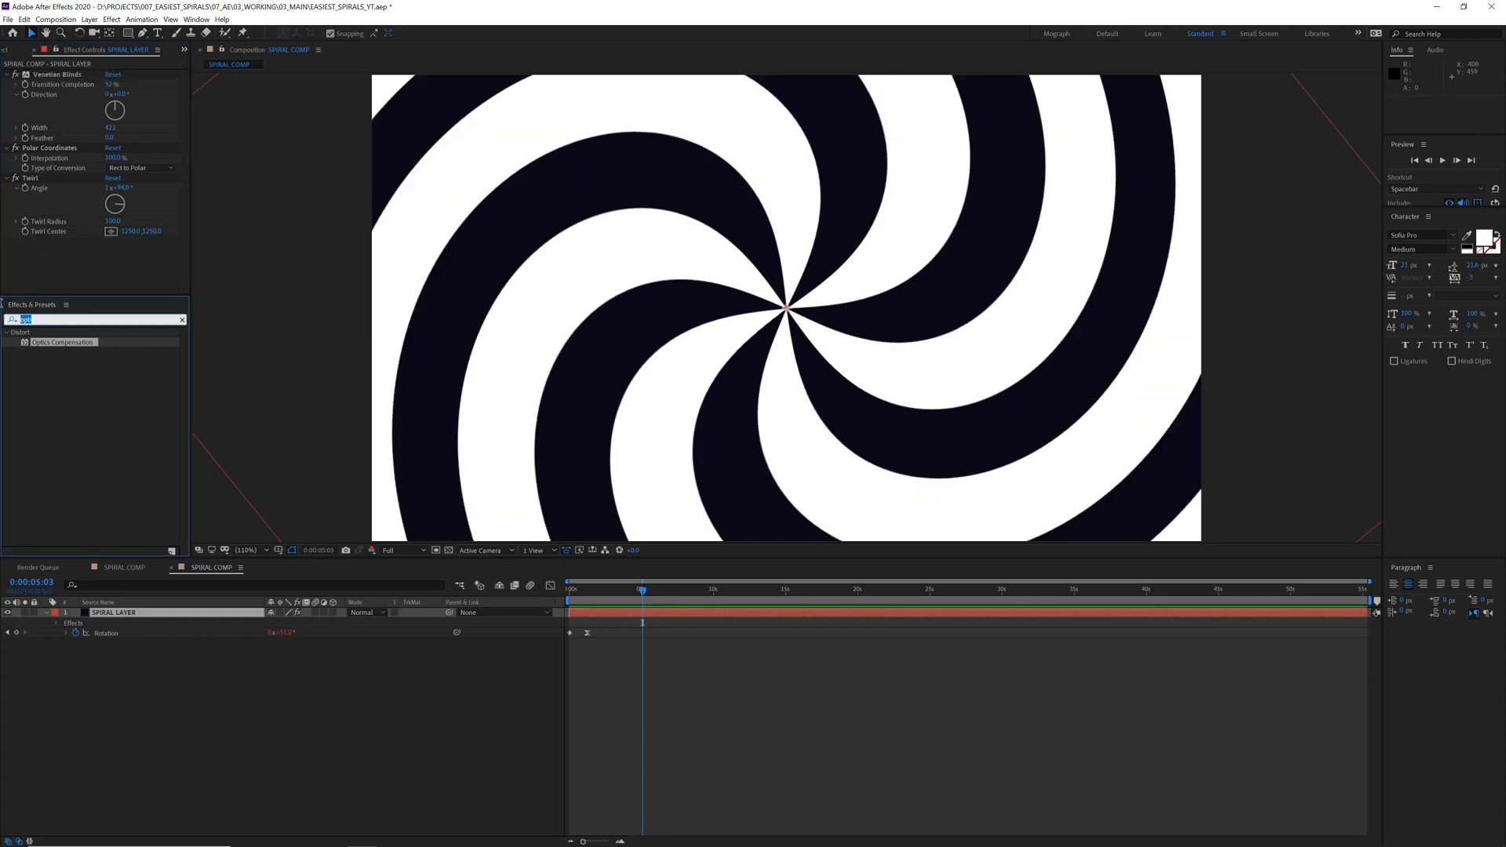
{"action": "type", "text": "cc lens"}
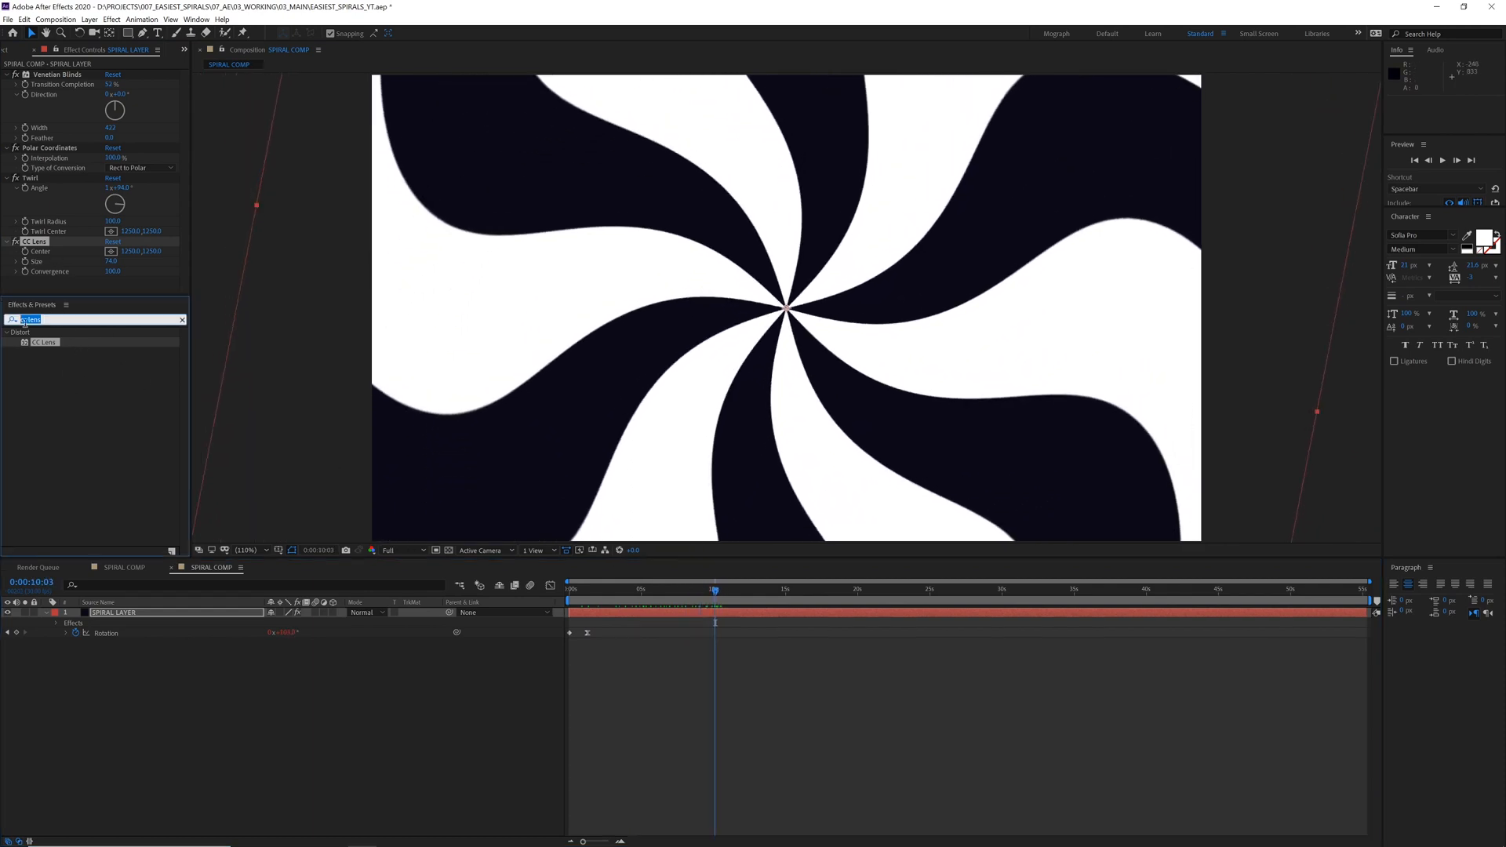
Step: Add Turbulent Displace with Evolution driven by a time*100 expression
{"action": "type", "text": "turb"}
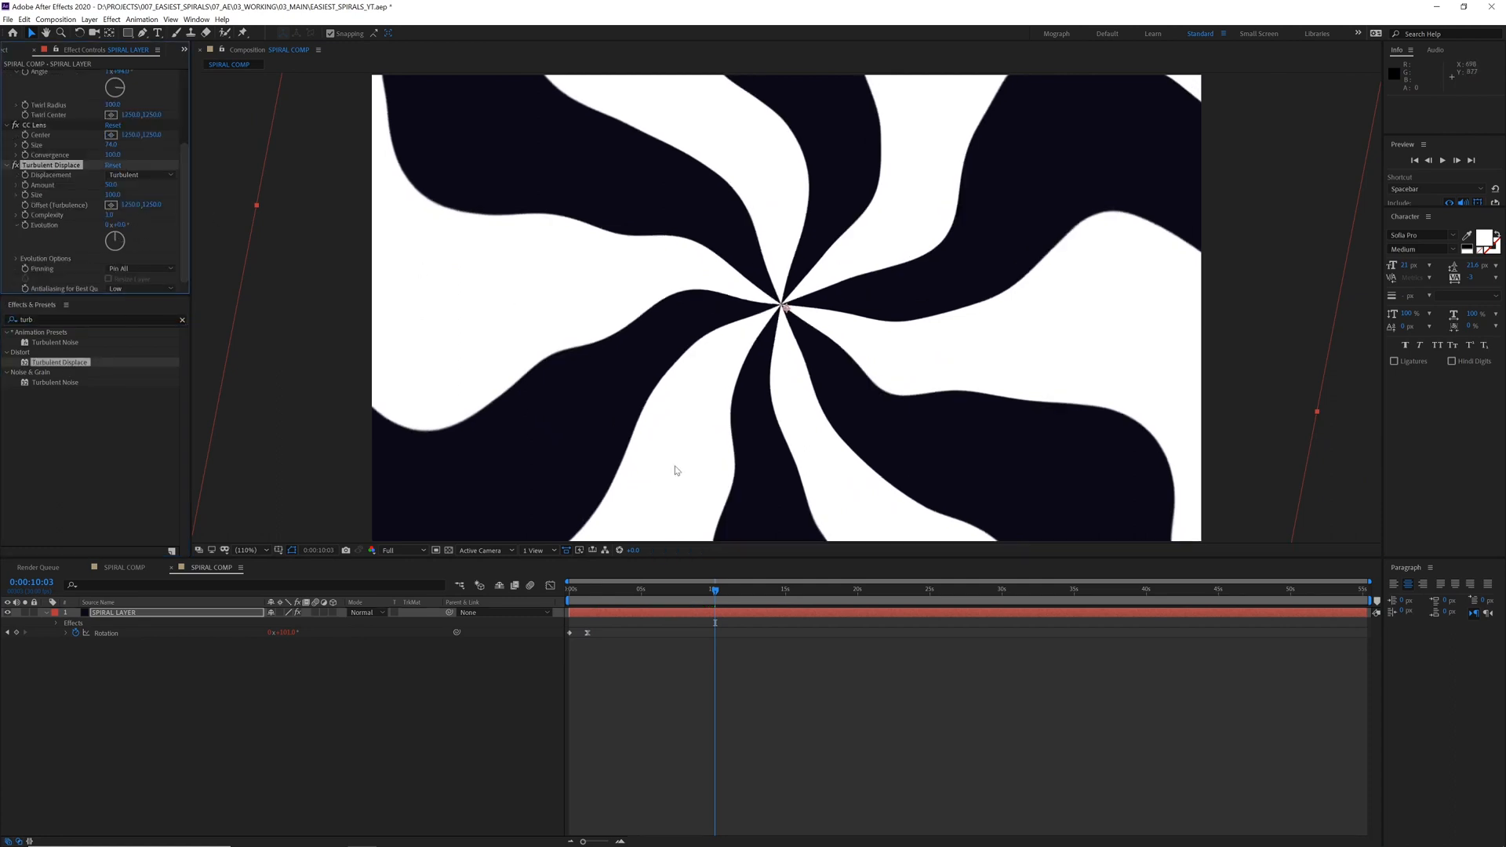
{"action": "left_click", "coordinate": [723, 589]}
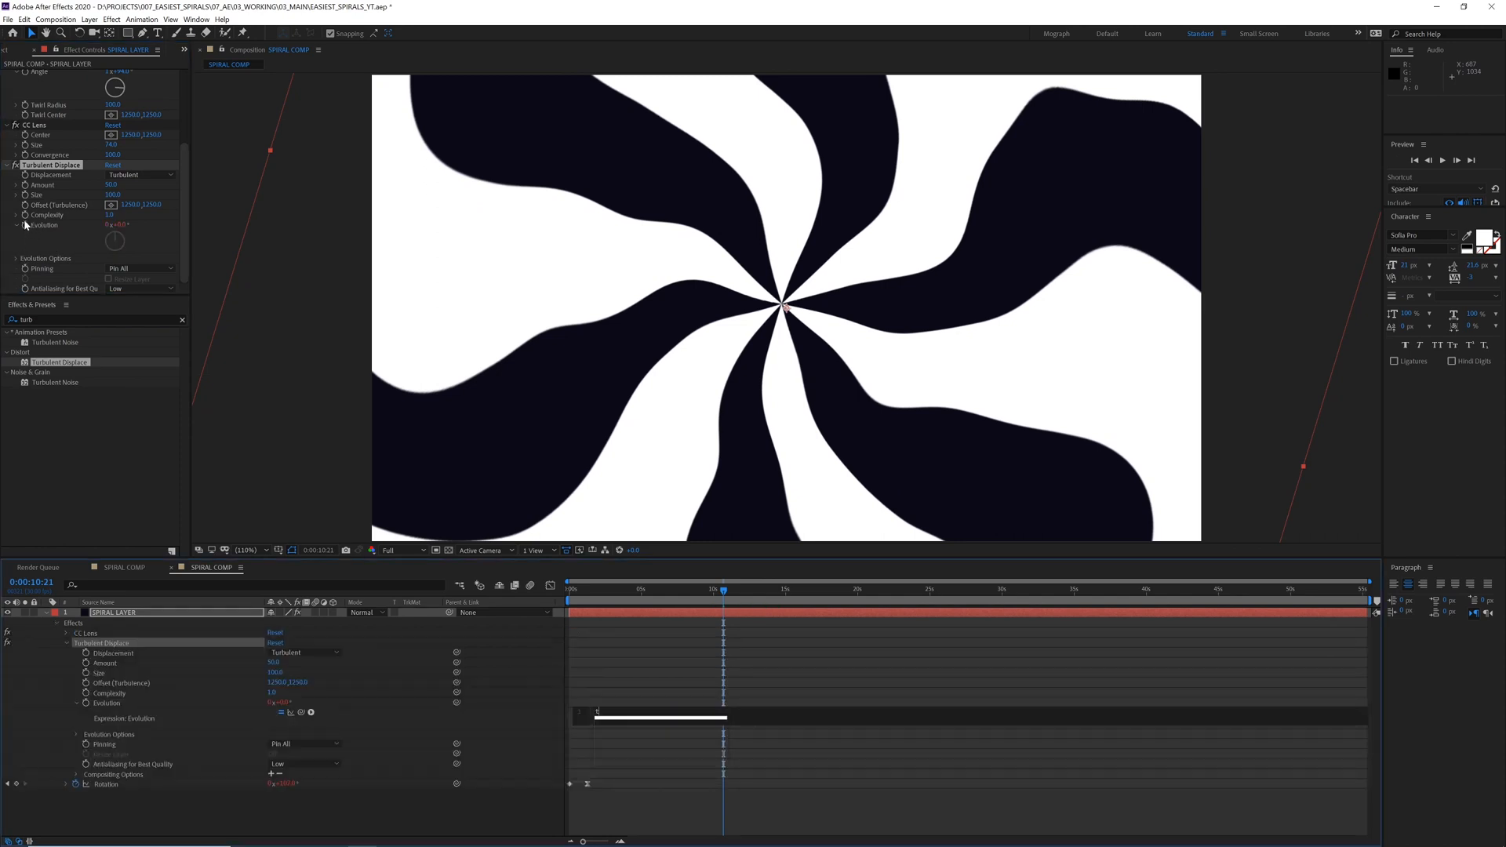
{"action": "type", "text": "time*100"}
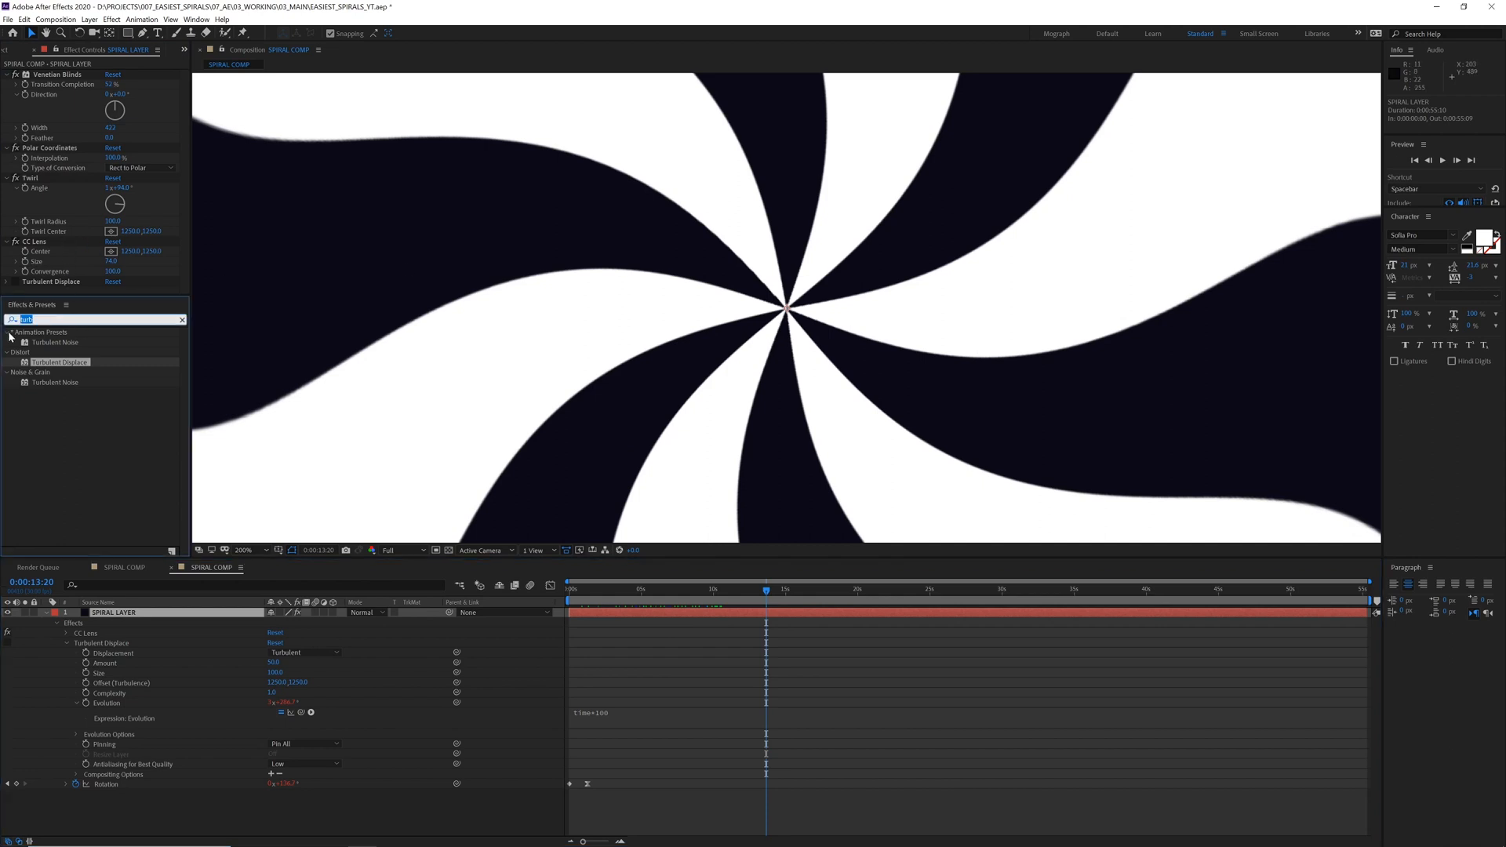
Step: Apply Simple Choker to SPIRAL LAYER and preview the animation
{"action": "type", "text": "choke"}
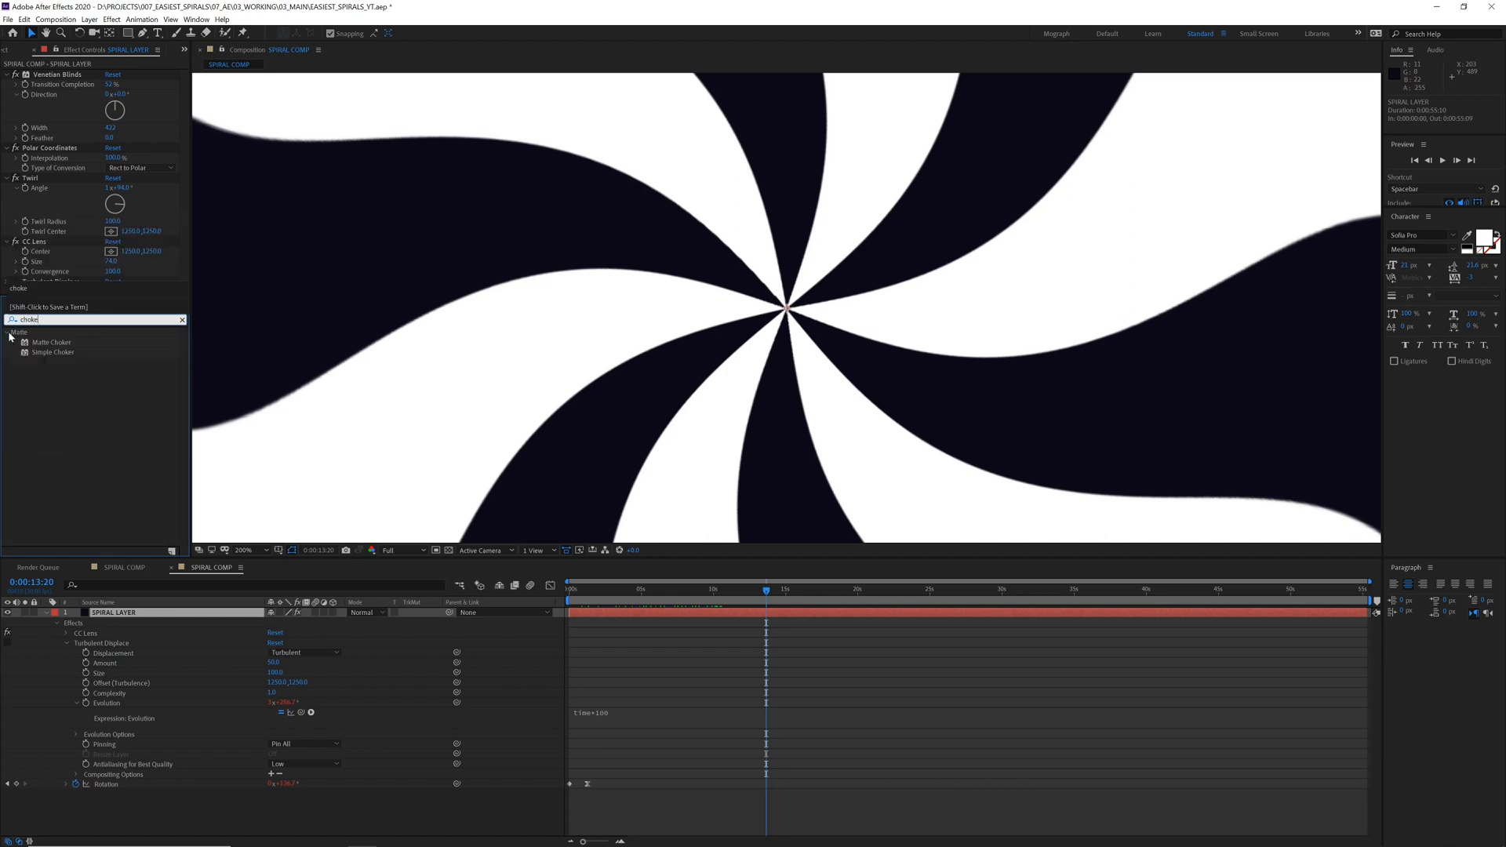
{"action": "double_click", "coordinate": [54, 352]}
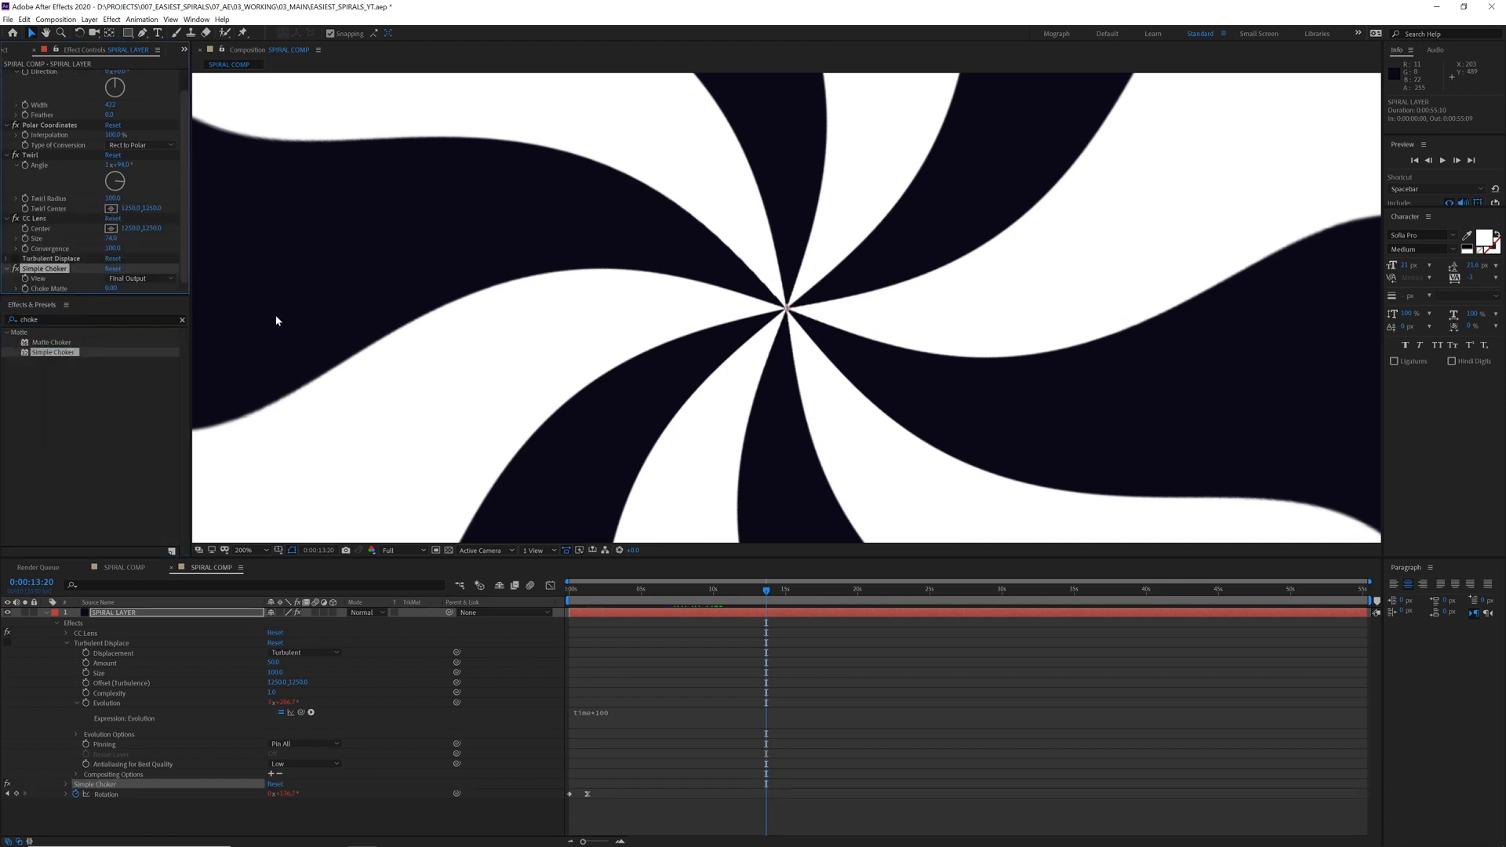
{"action": "left_click", "coordinate": [111, 287]}
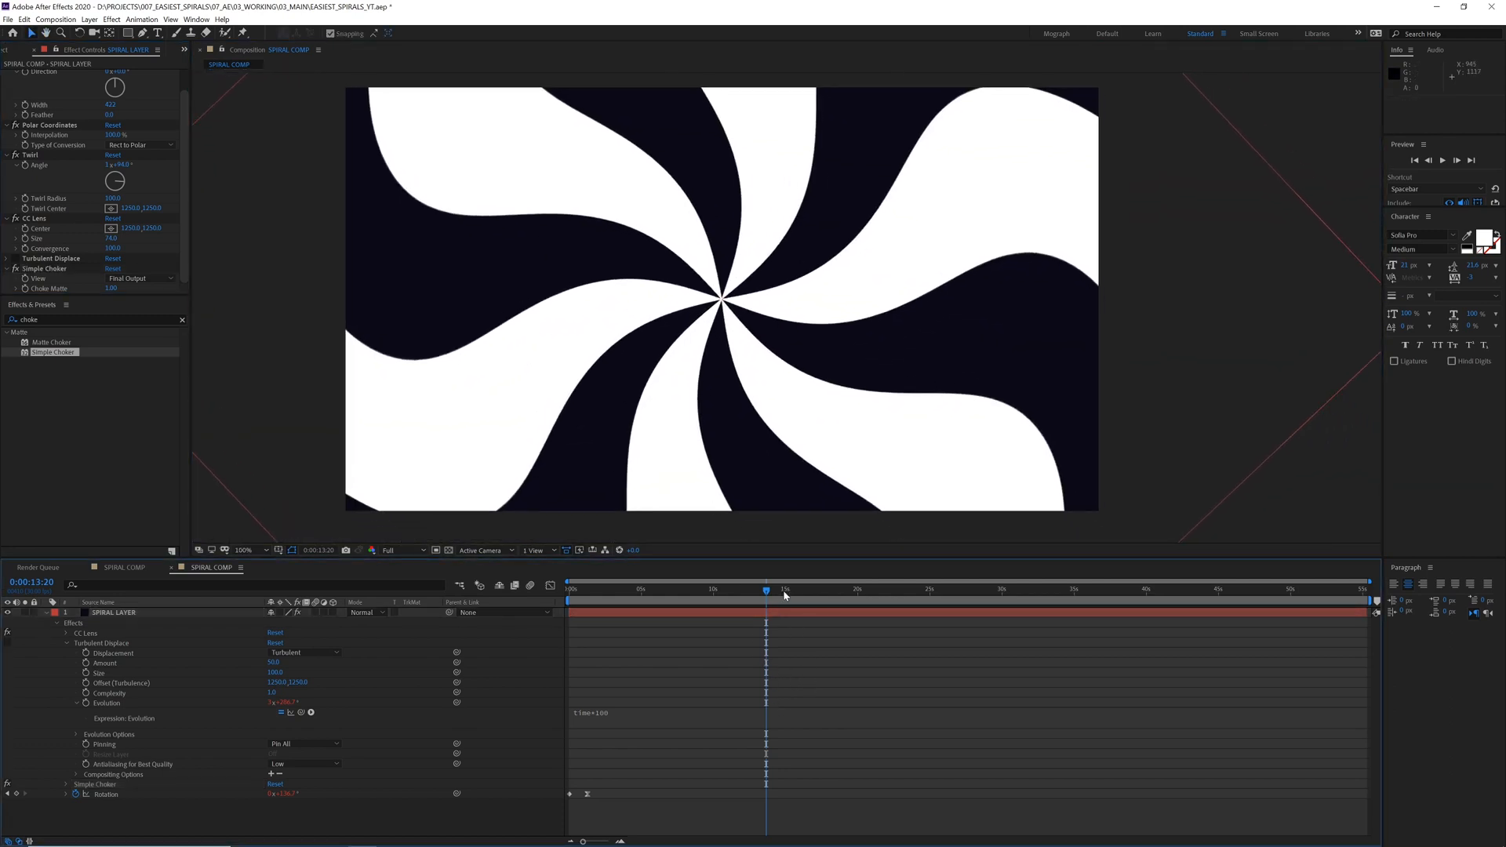
{"action": "key", "text": "Space"}
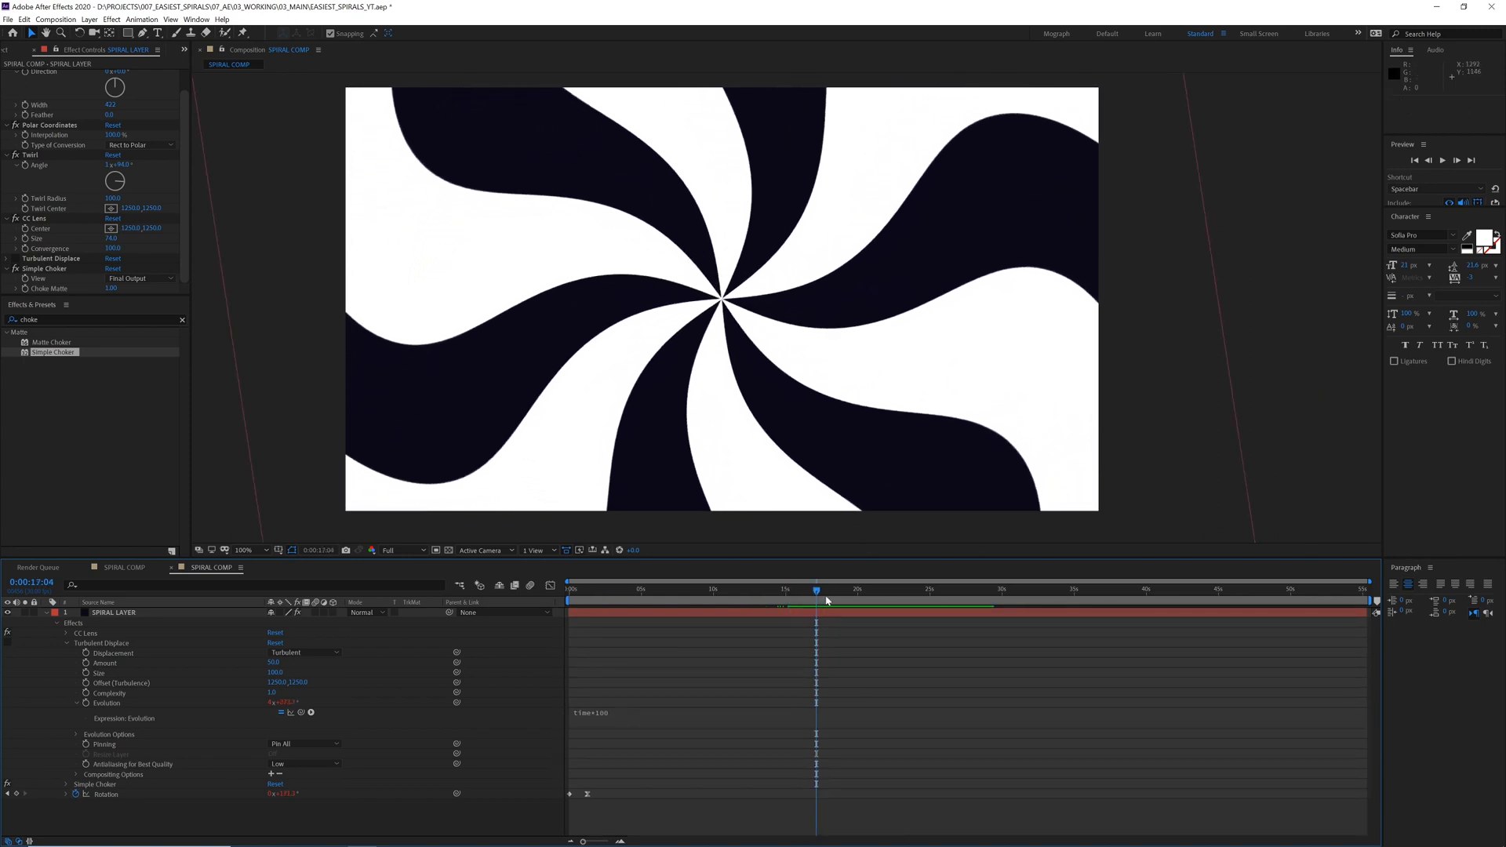
{"action": "mouse_move", "coordinate": [821, 607]}
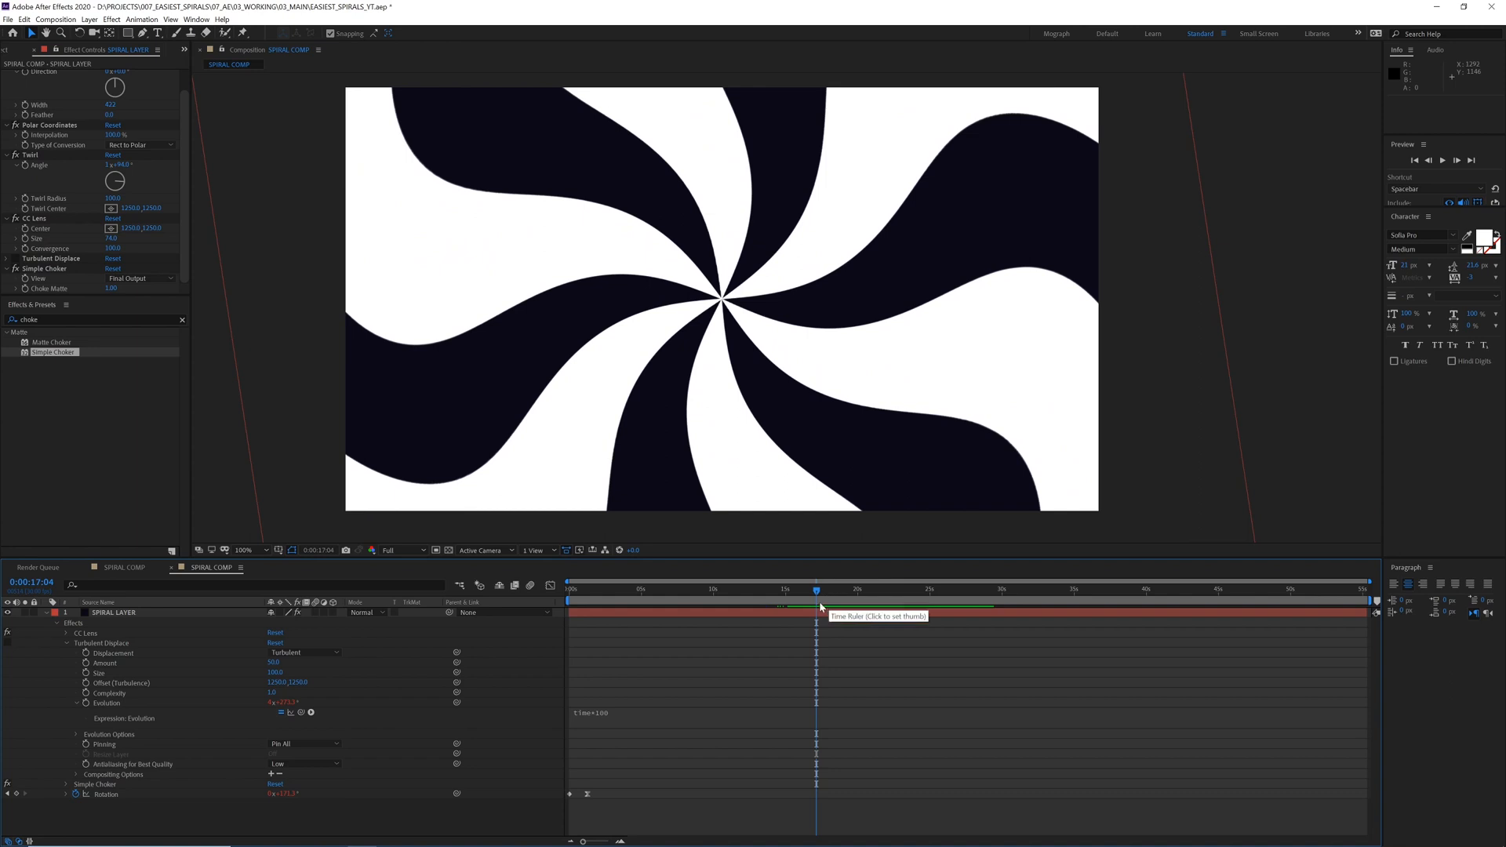